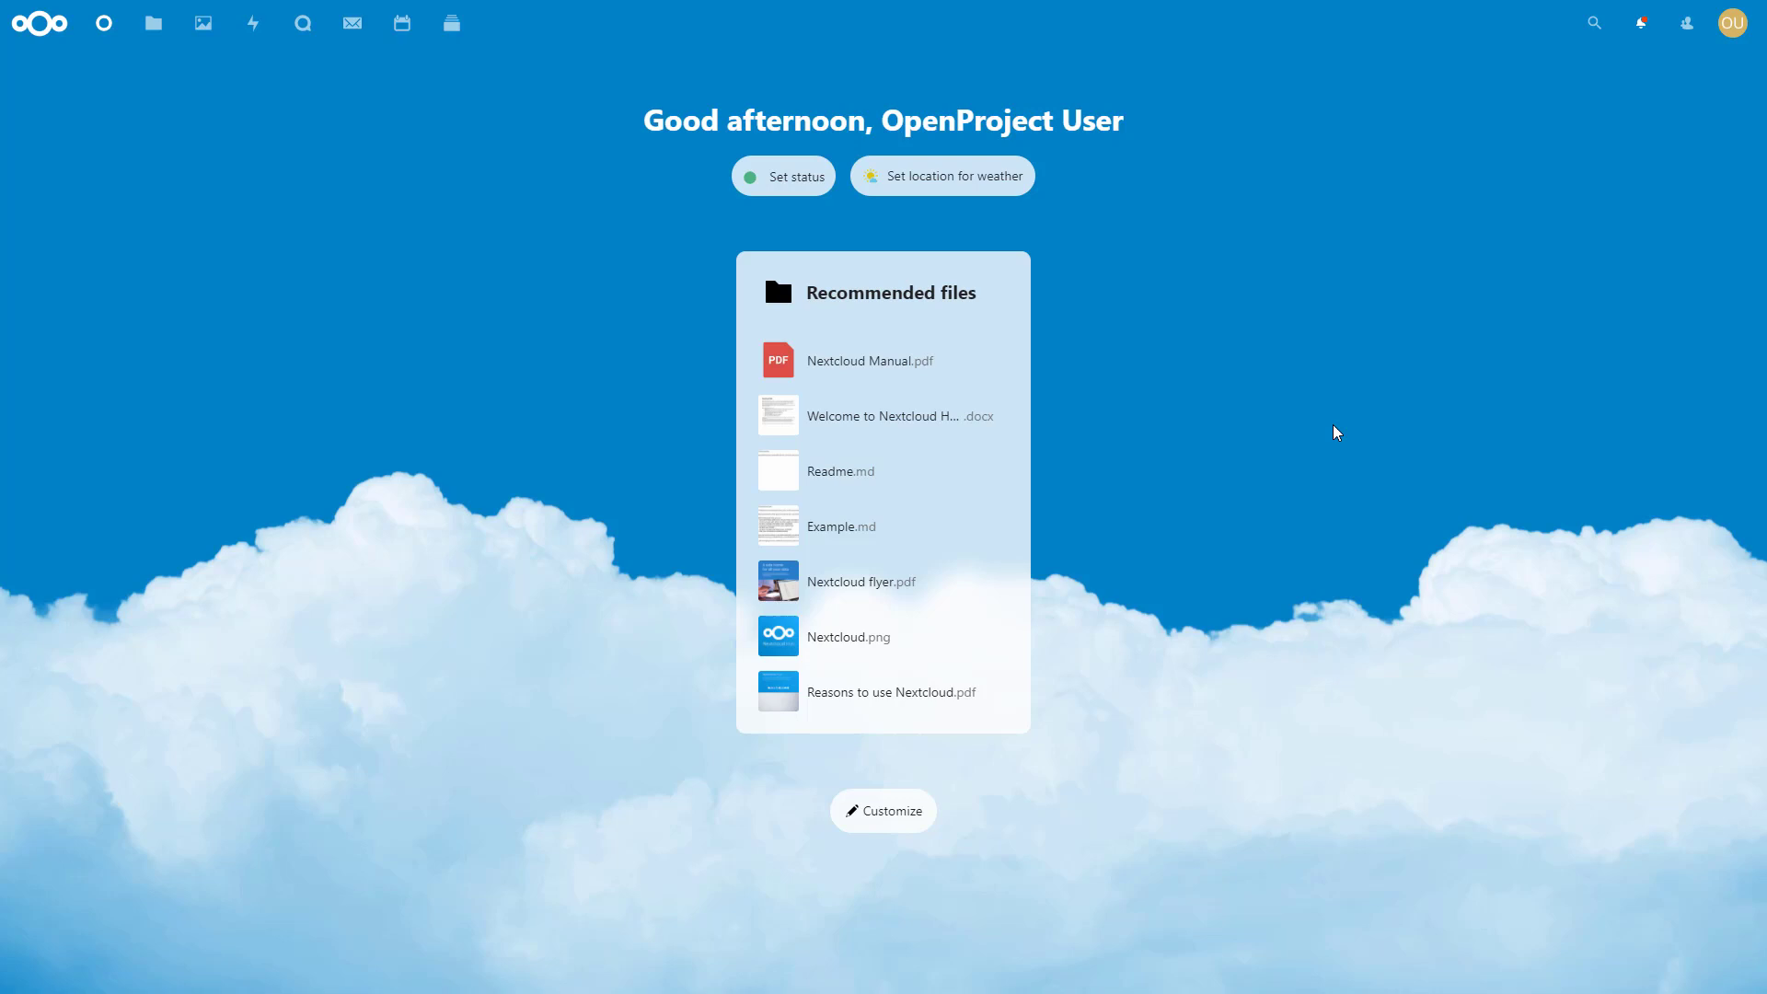
mouse_move(1733, 22)
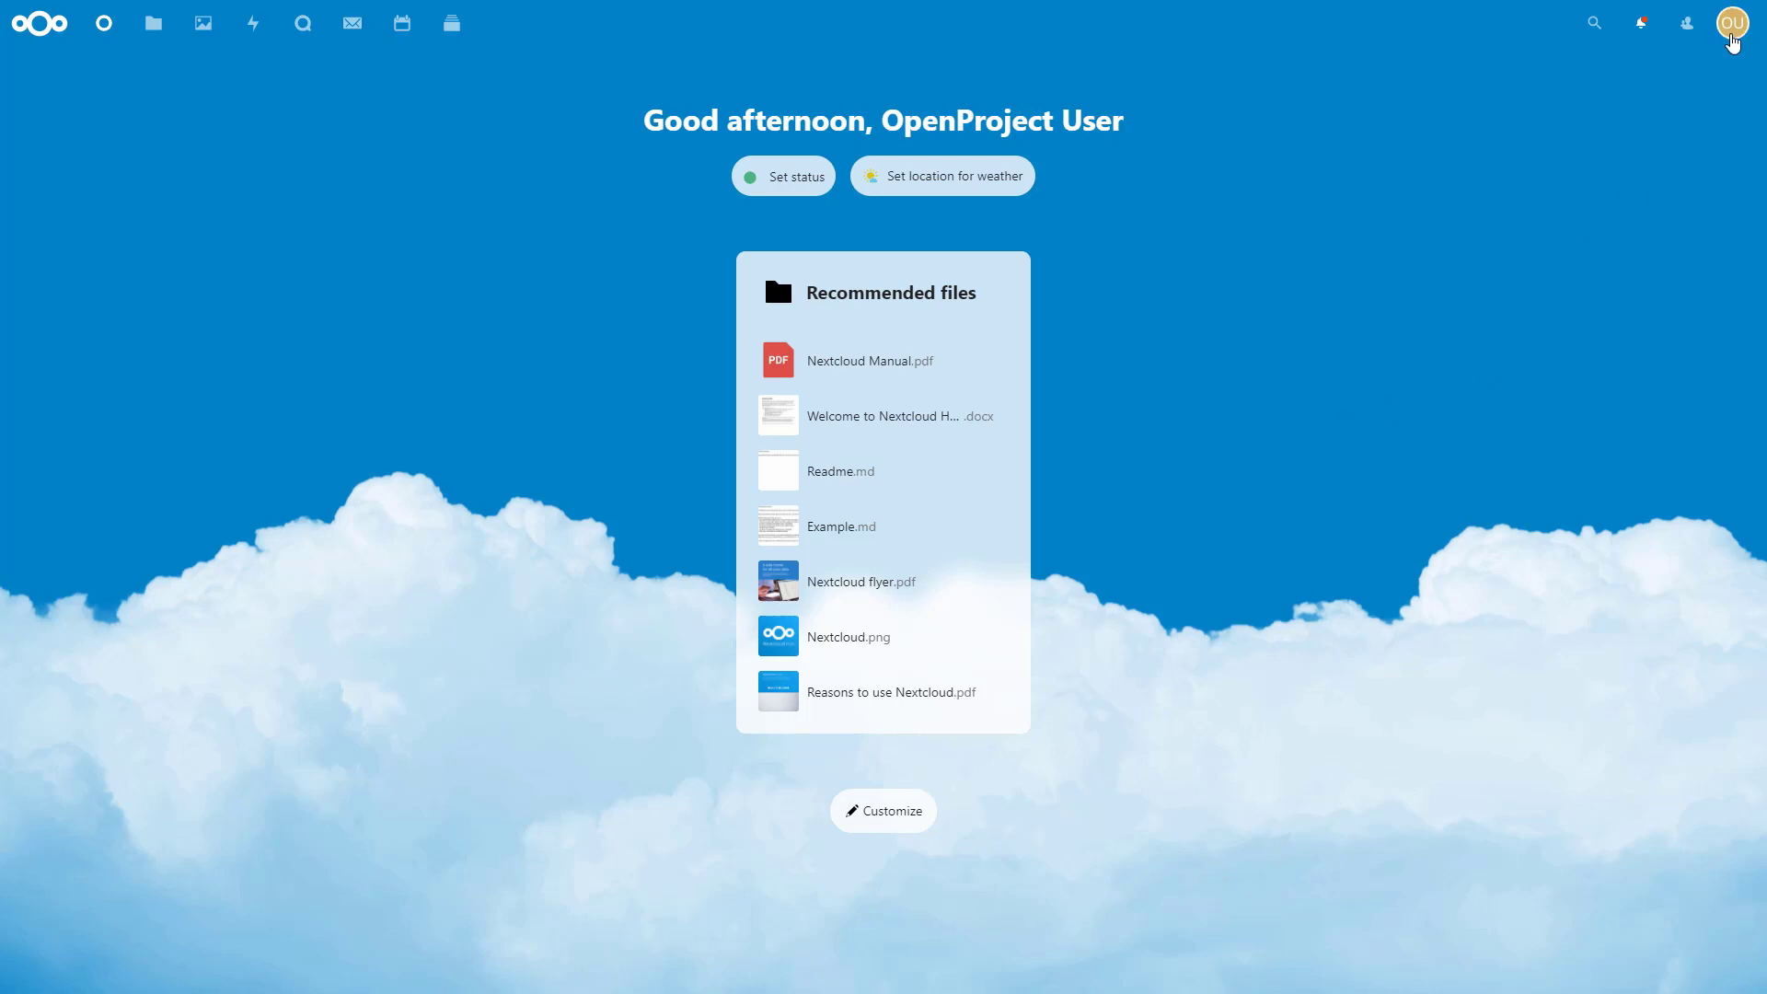
Open the account menu from the Nextcloud dashboard avatar
left_click(1732, 22)
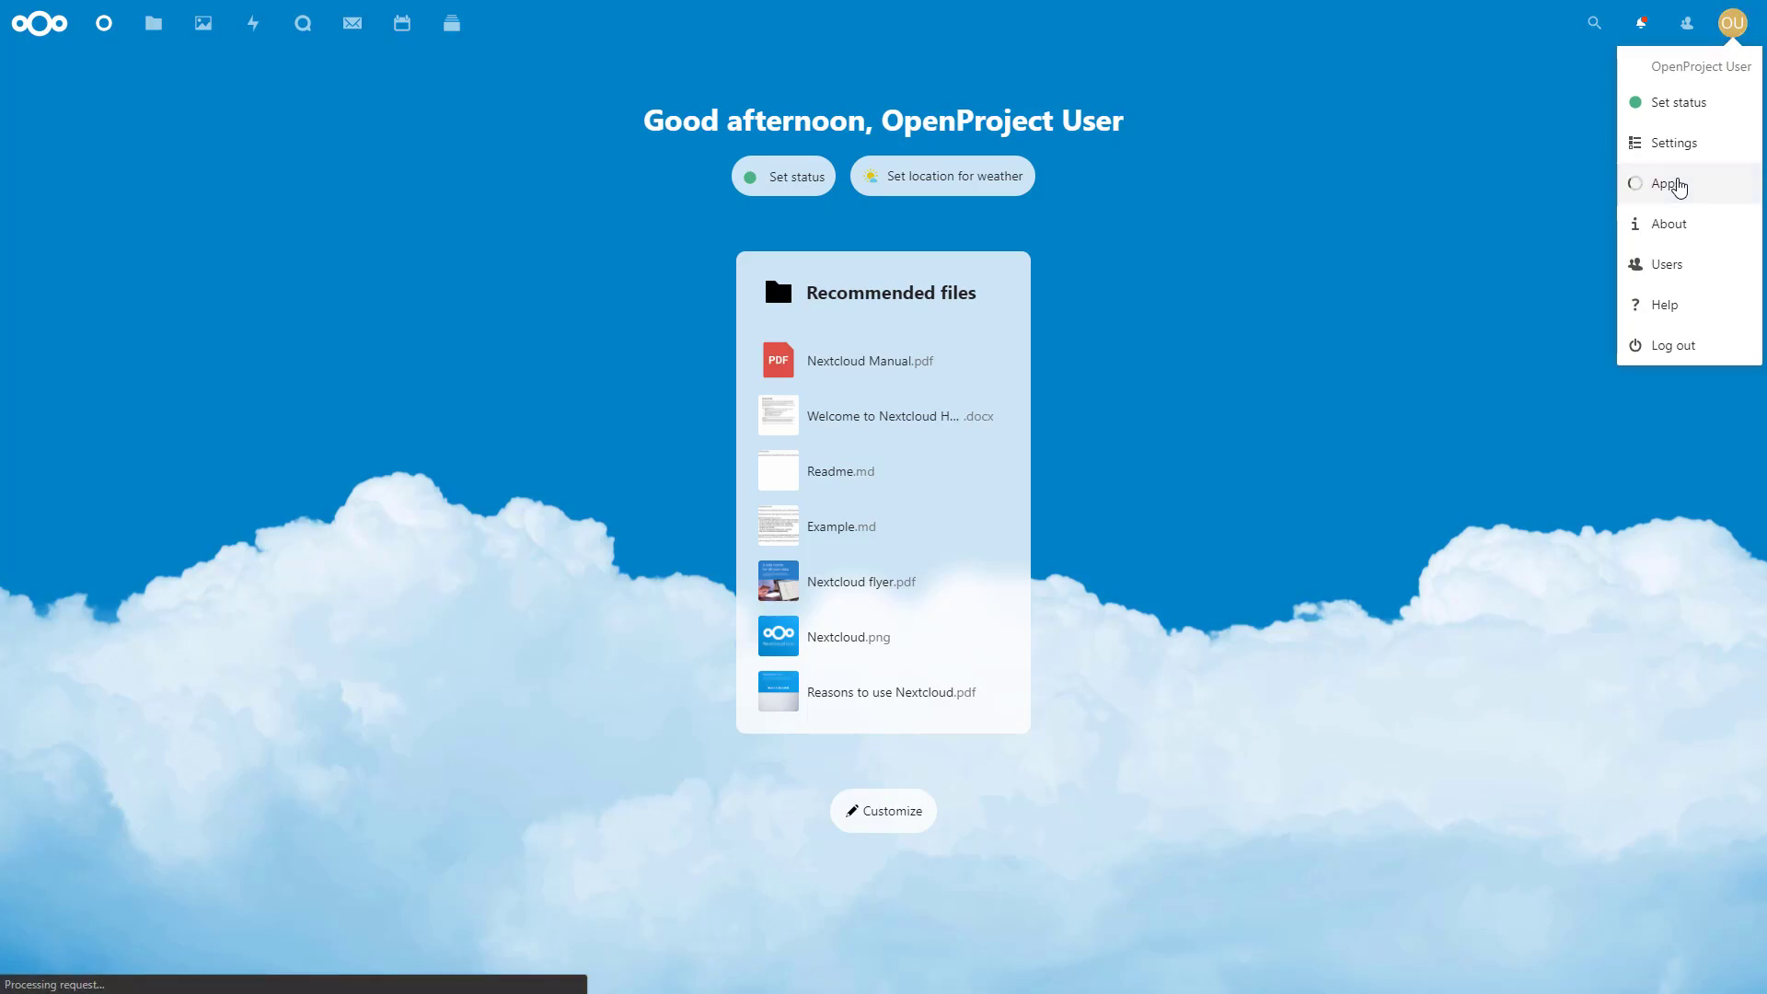
Download and enable OpenProject integration from Apps, leaving Limit to groups switched off
left_click(1668, 184)
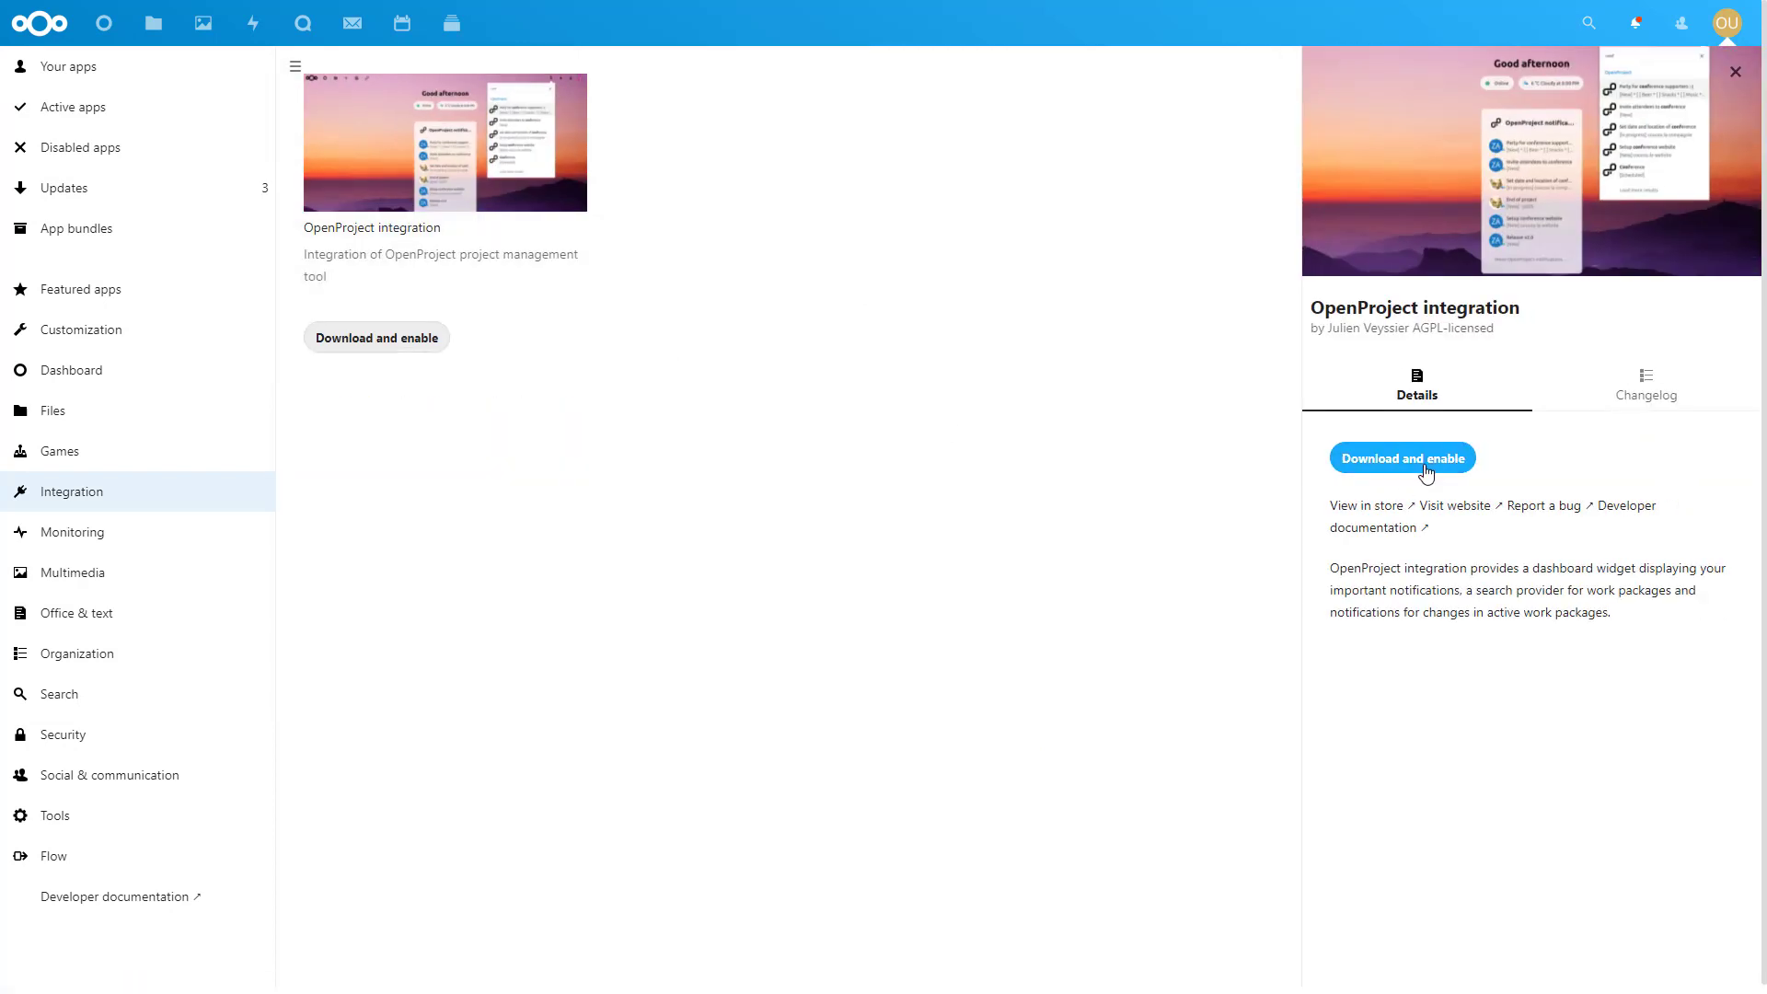
left_click(1401, 457)
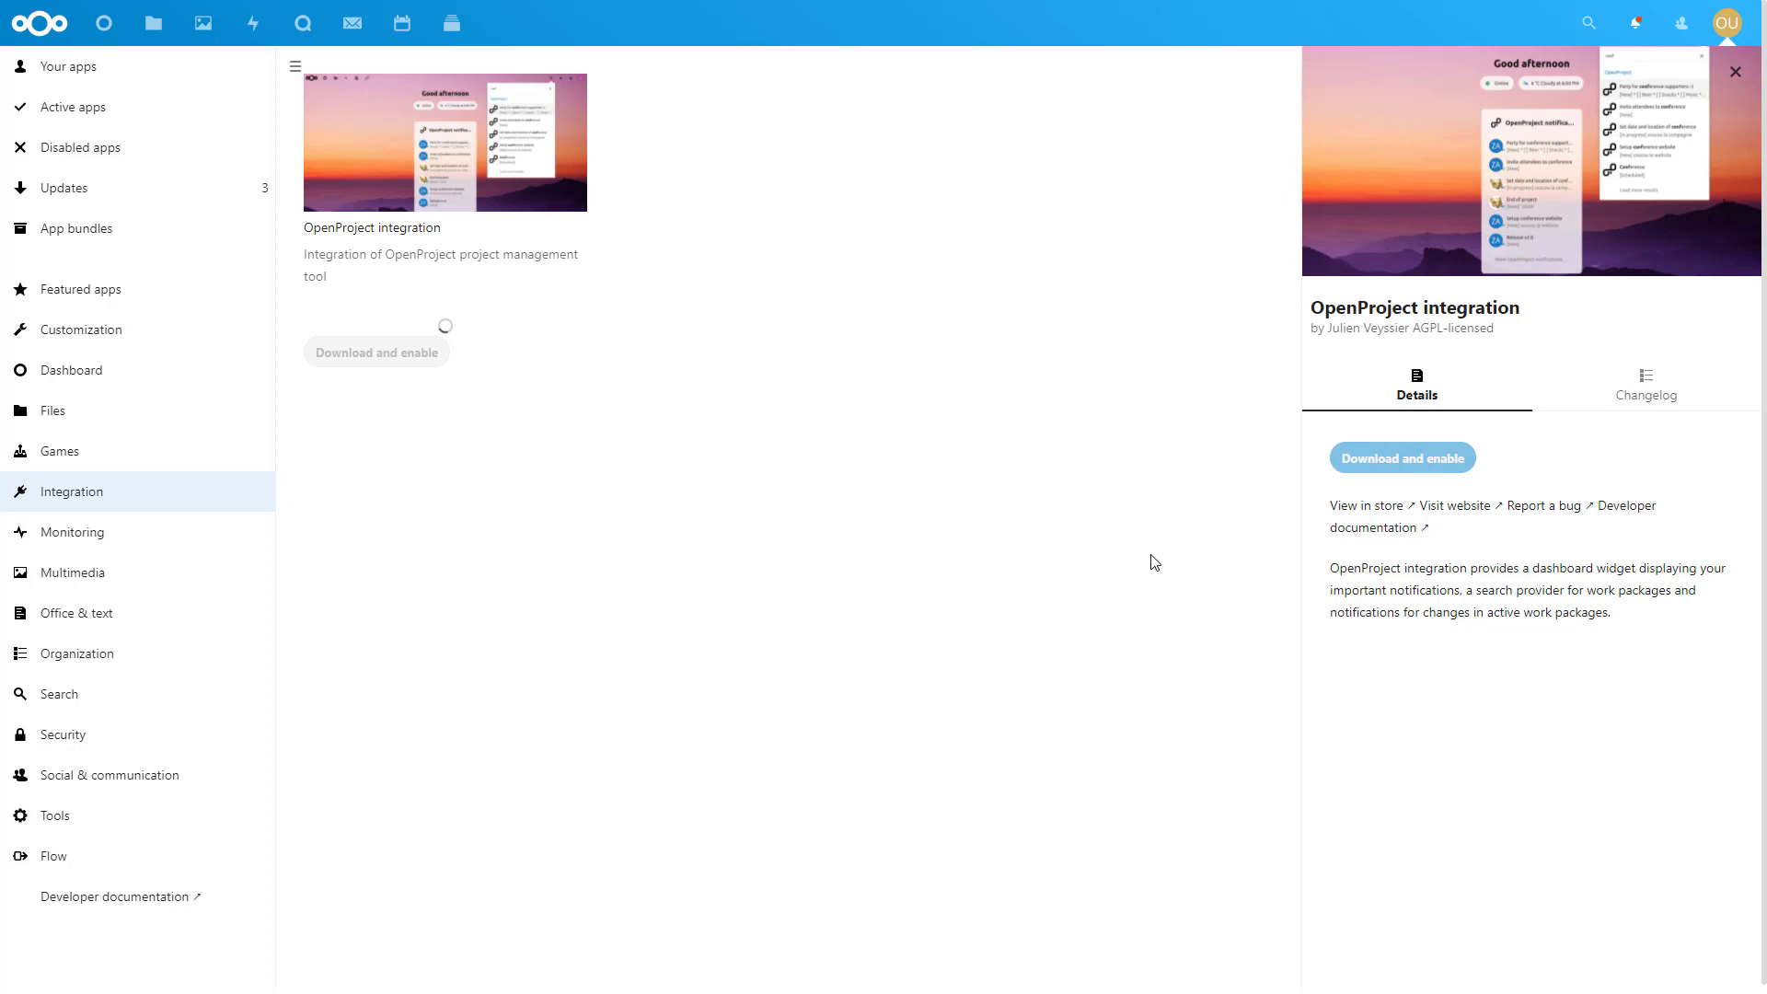
left_click(1402, 457)
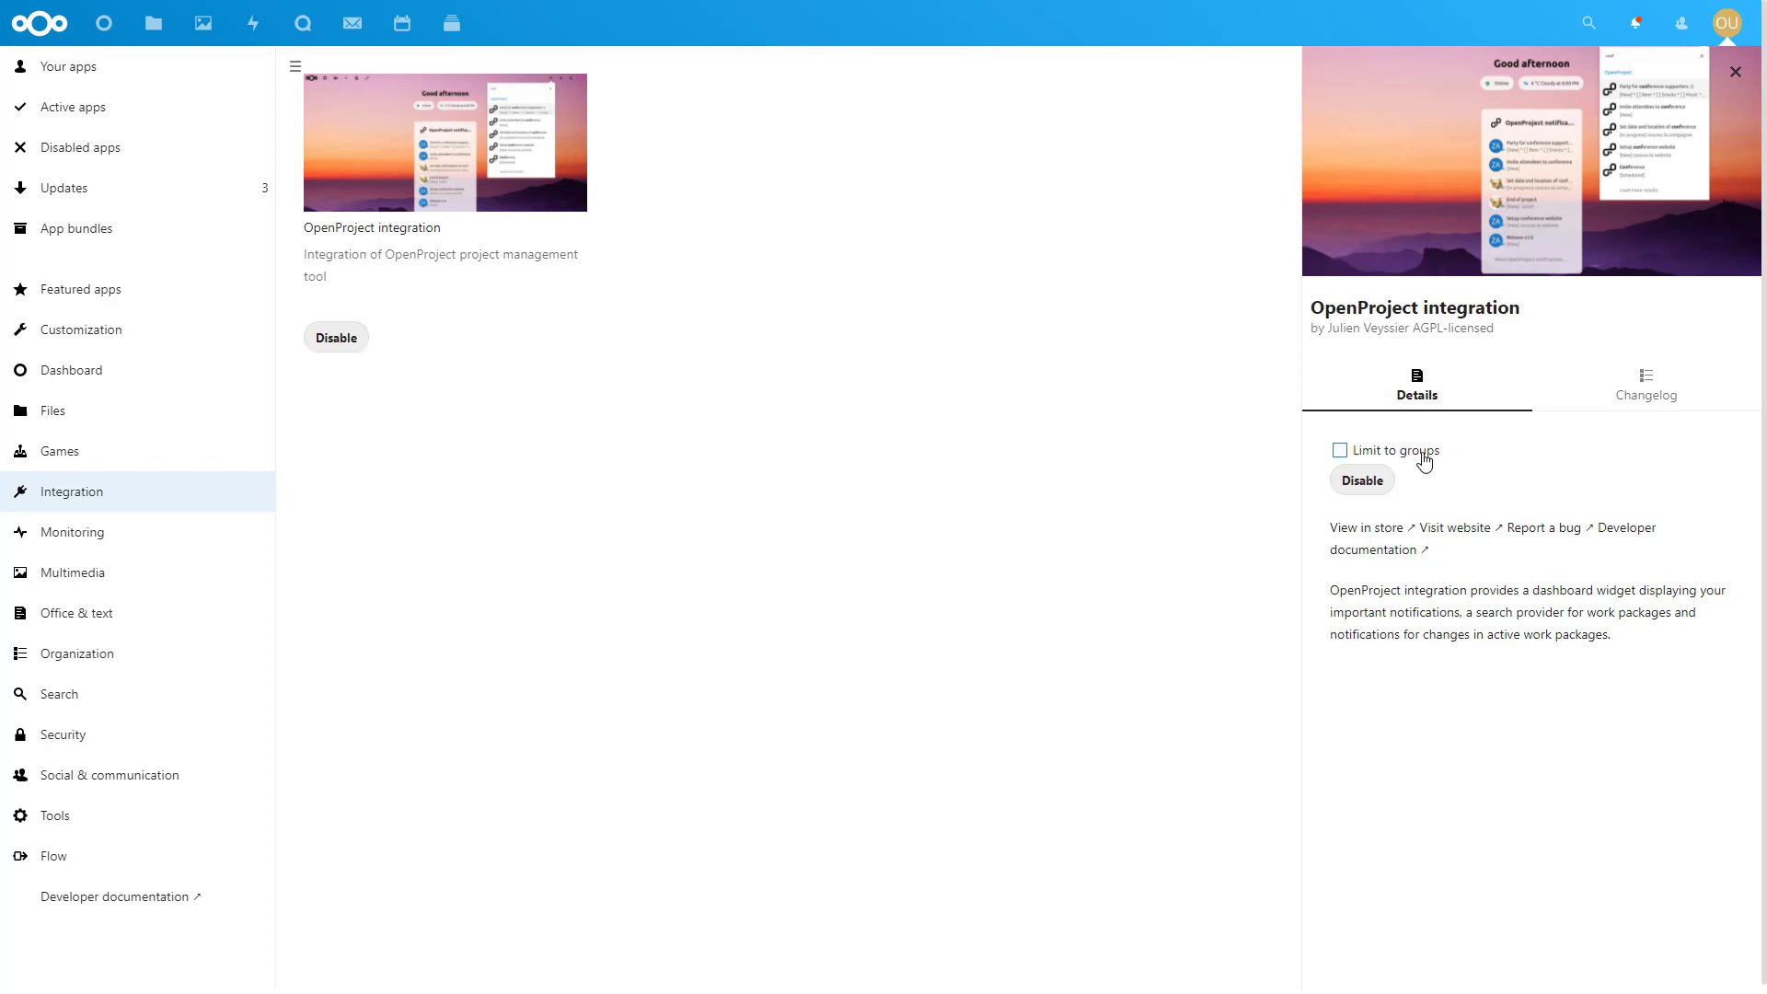
left_click(1340, 451)
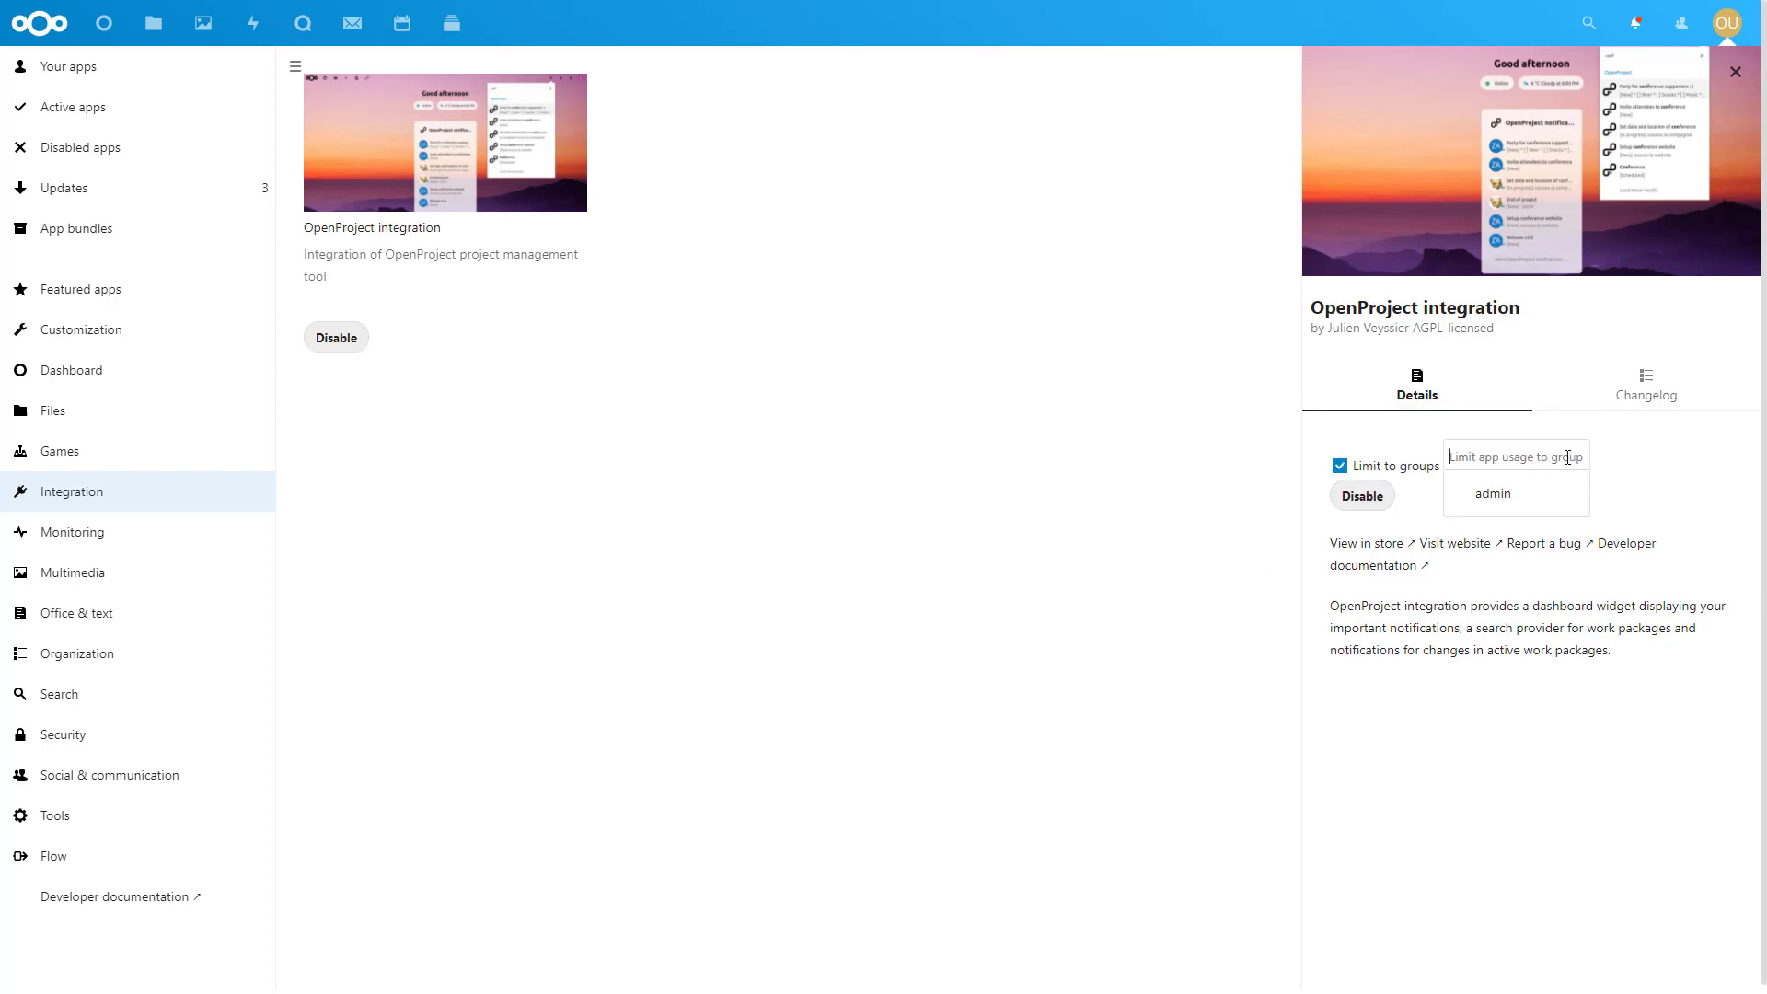
left_click(1340, 466)
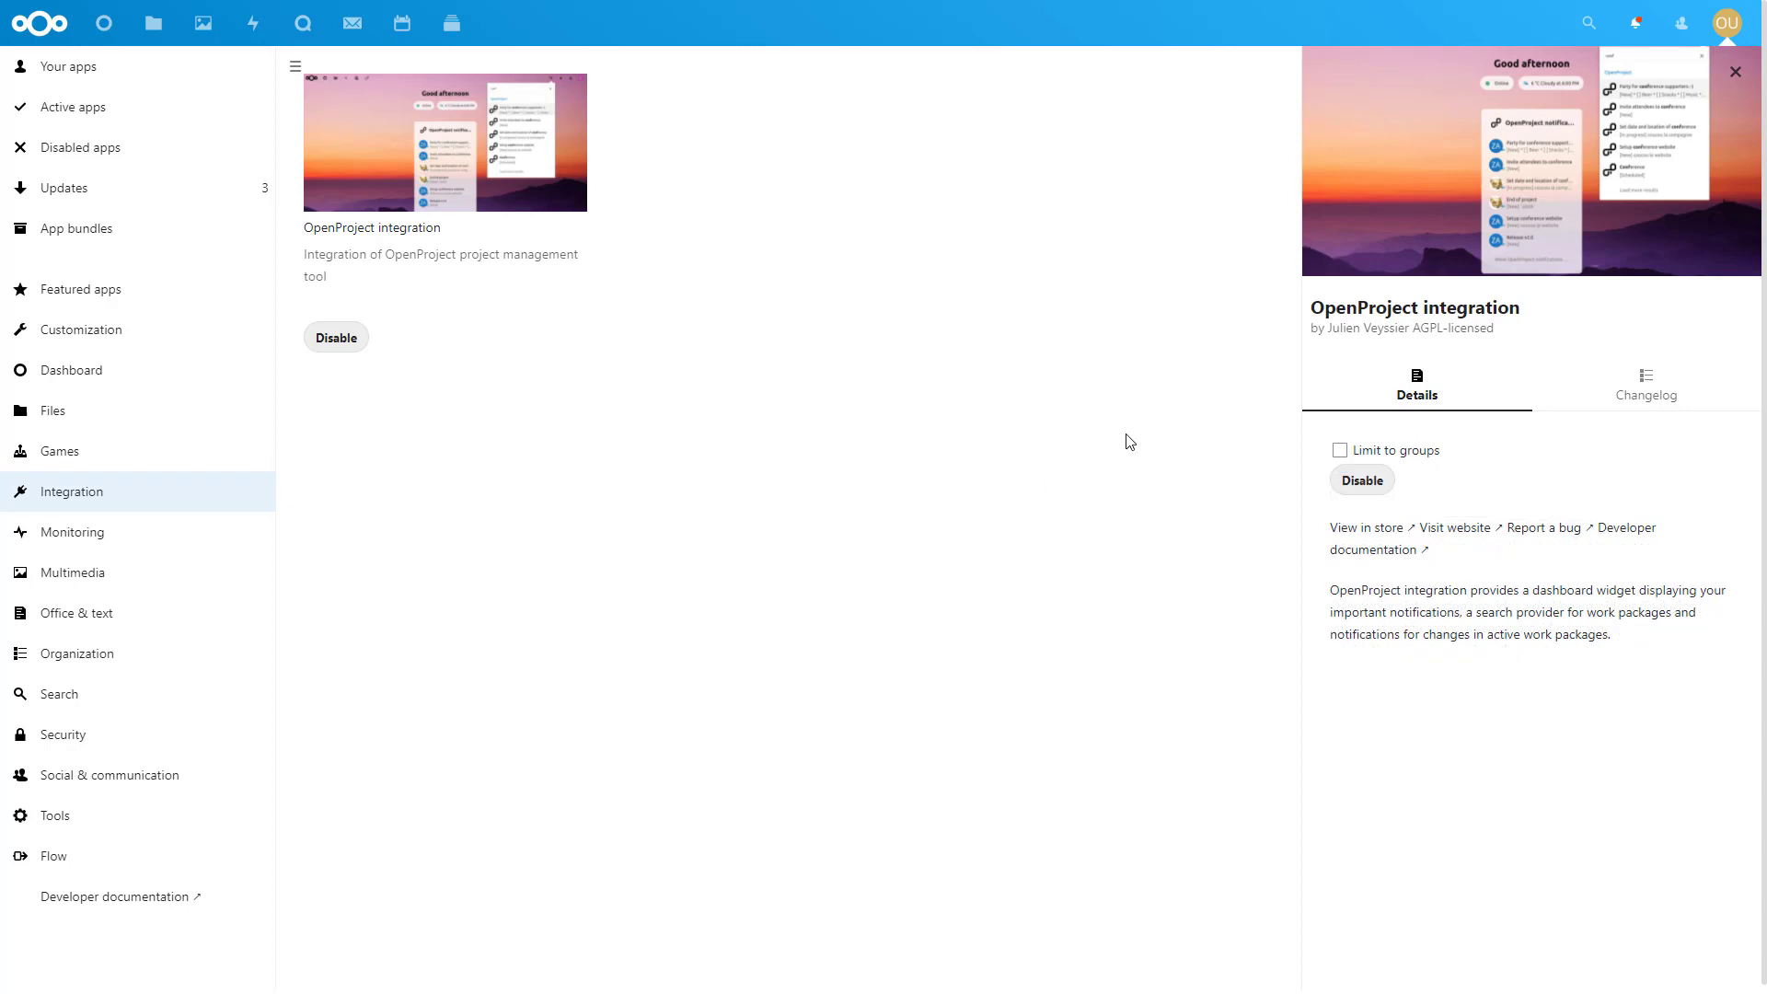
left_click(1728, 22)
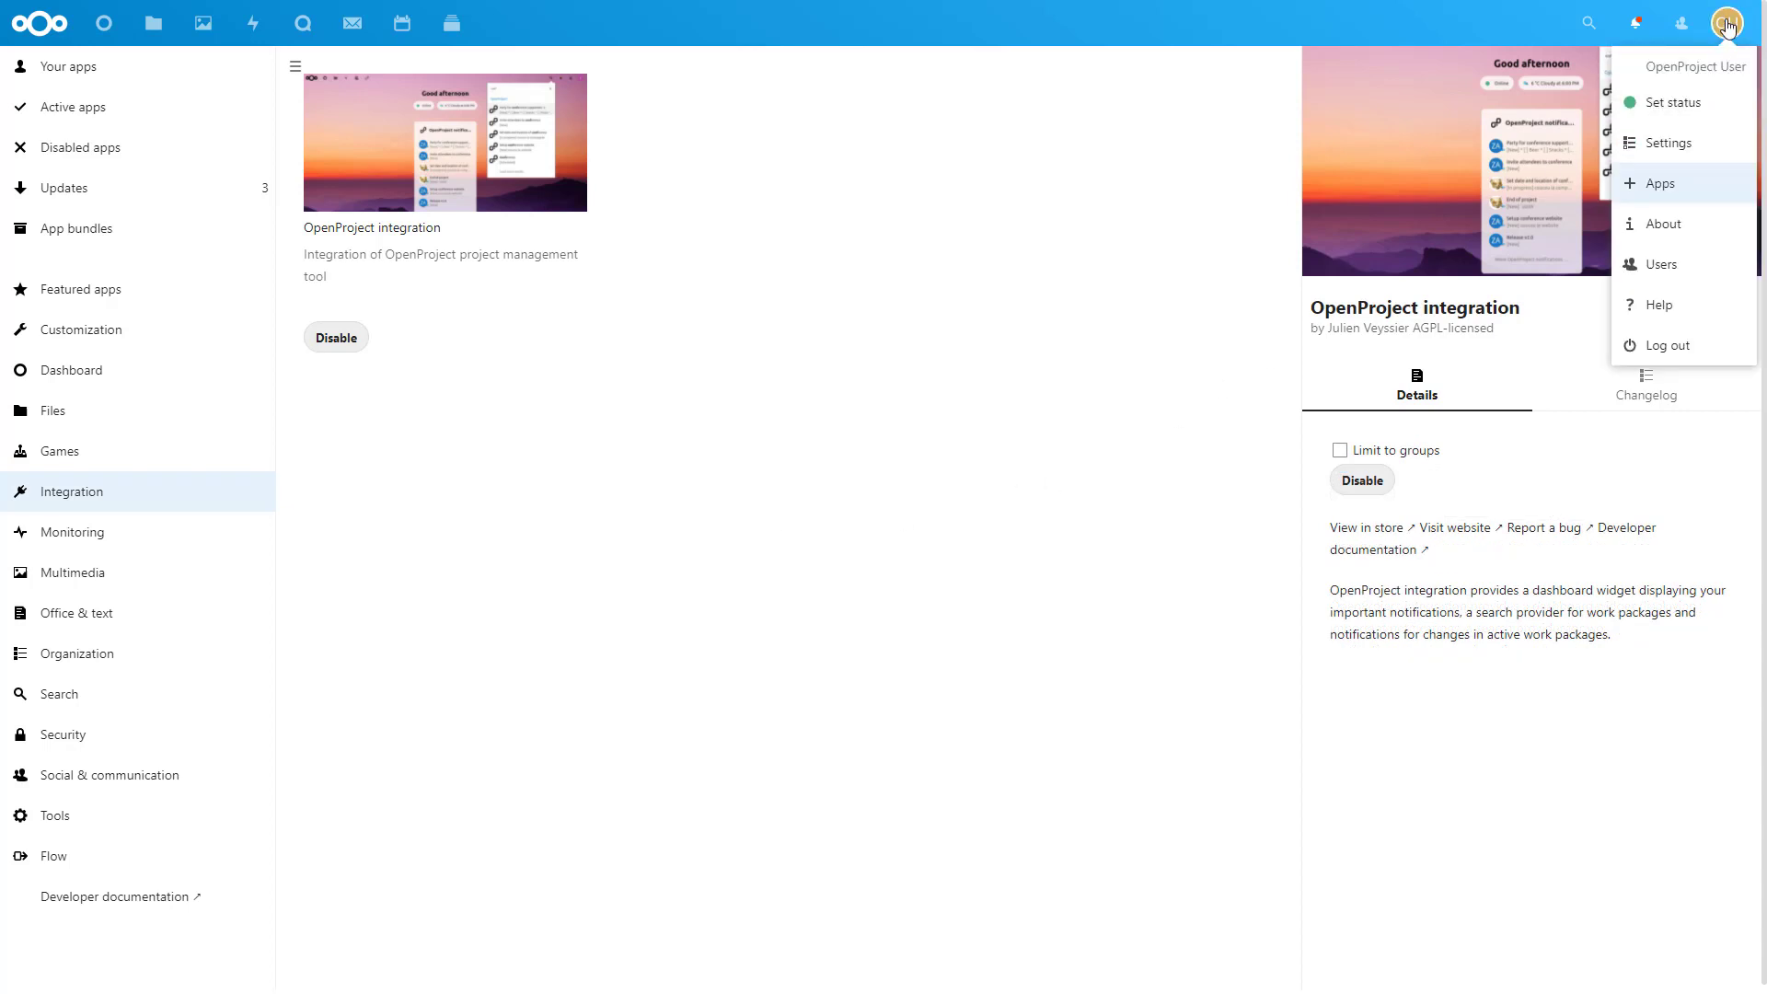
left_click(1667, 144)
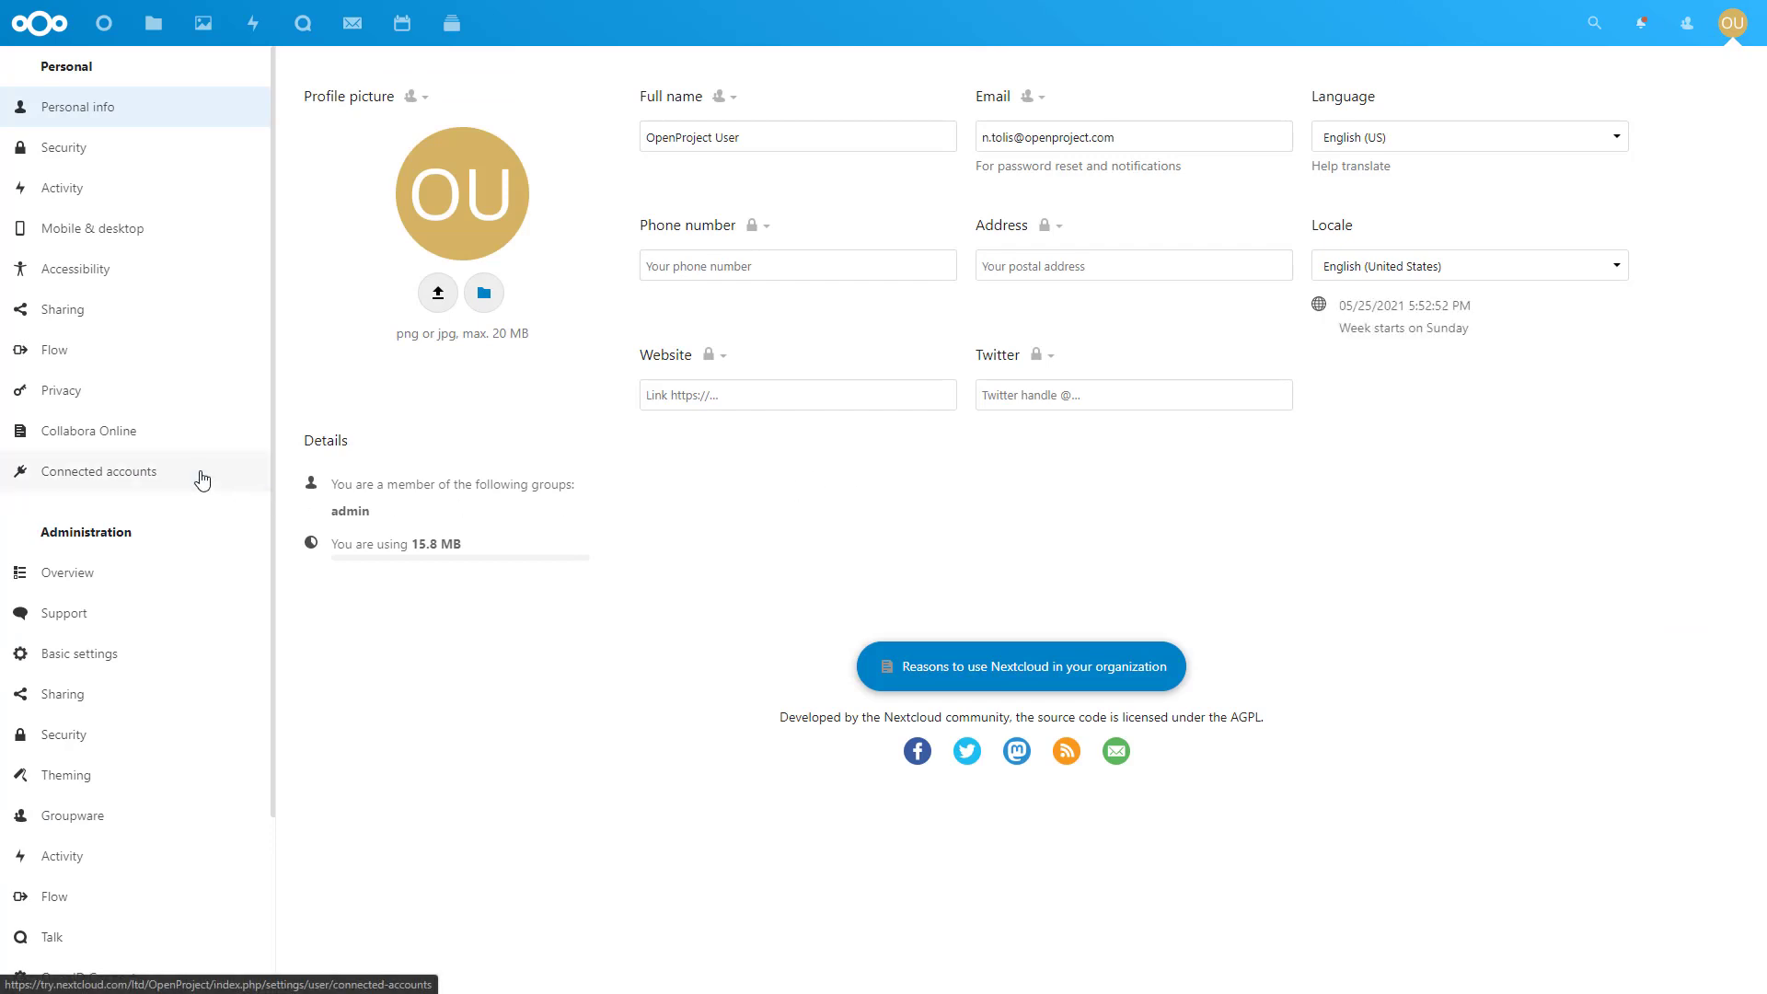
left_click(100, 471)
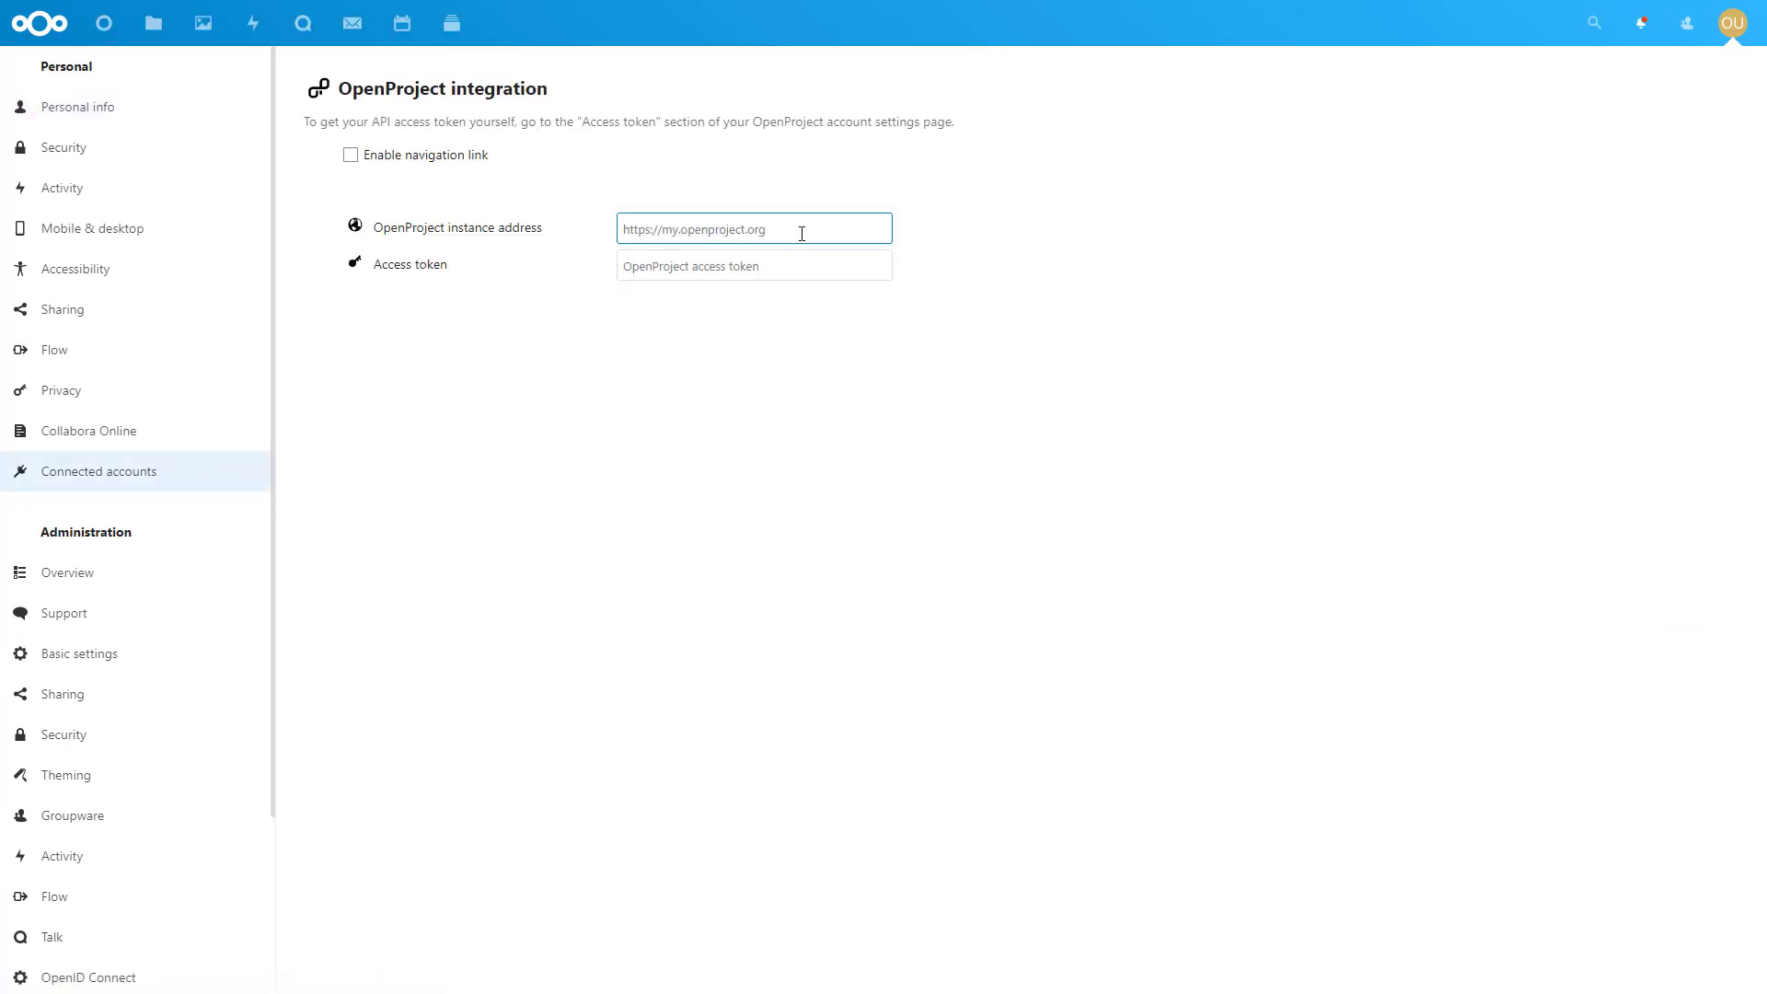
type("https://my-organization")
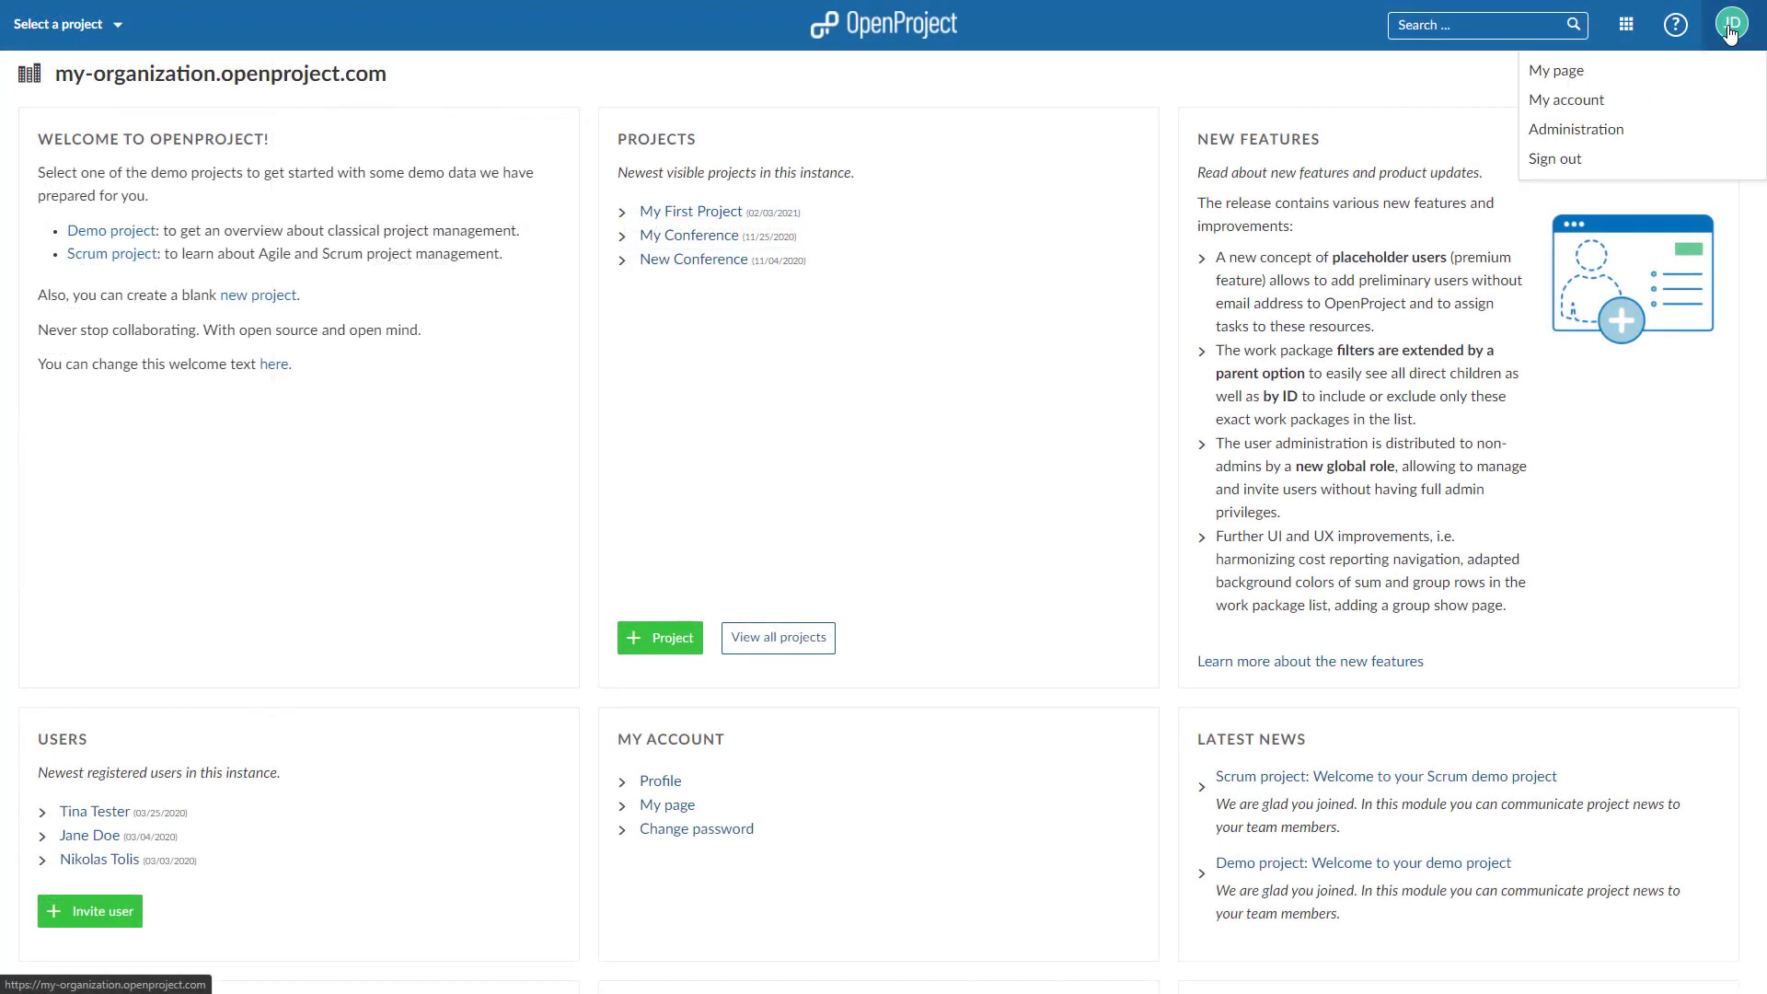
Generate an API token on OpenProject's My account > Access token page
left_click(1565, 101)
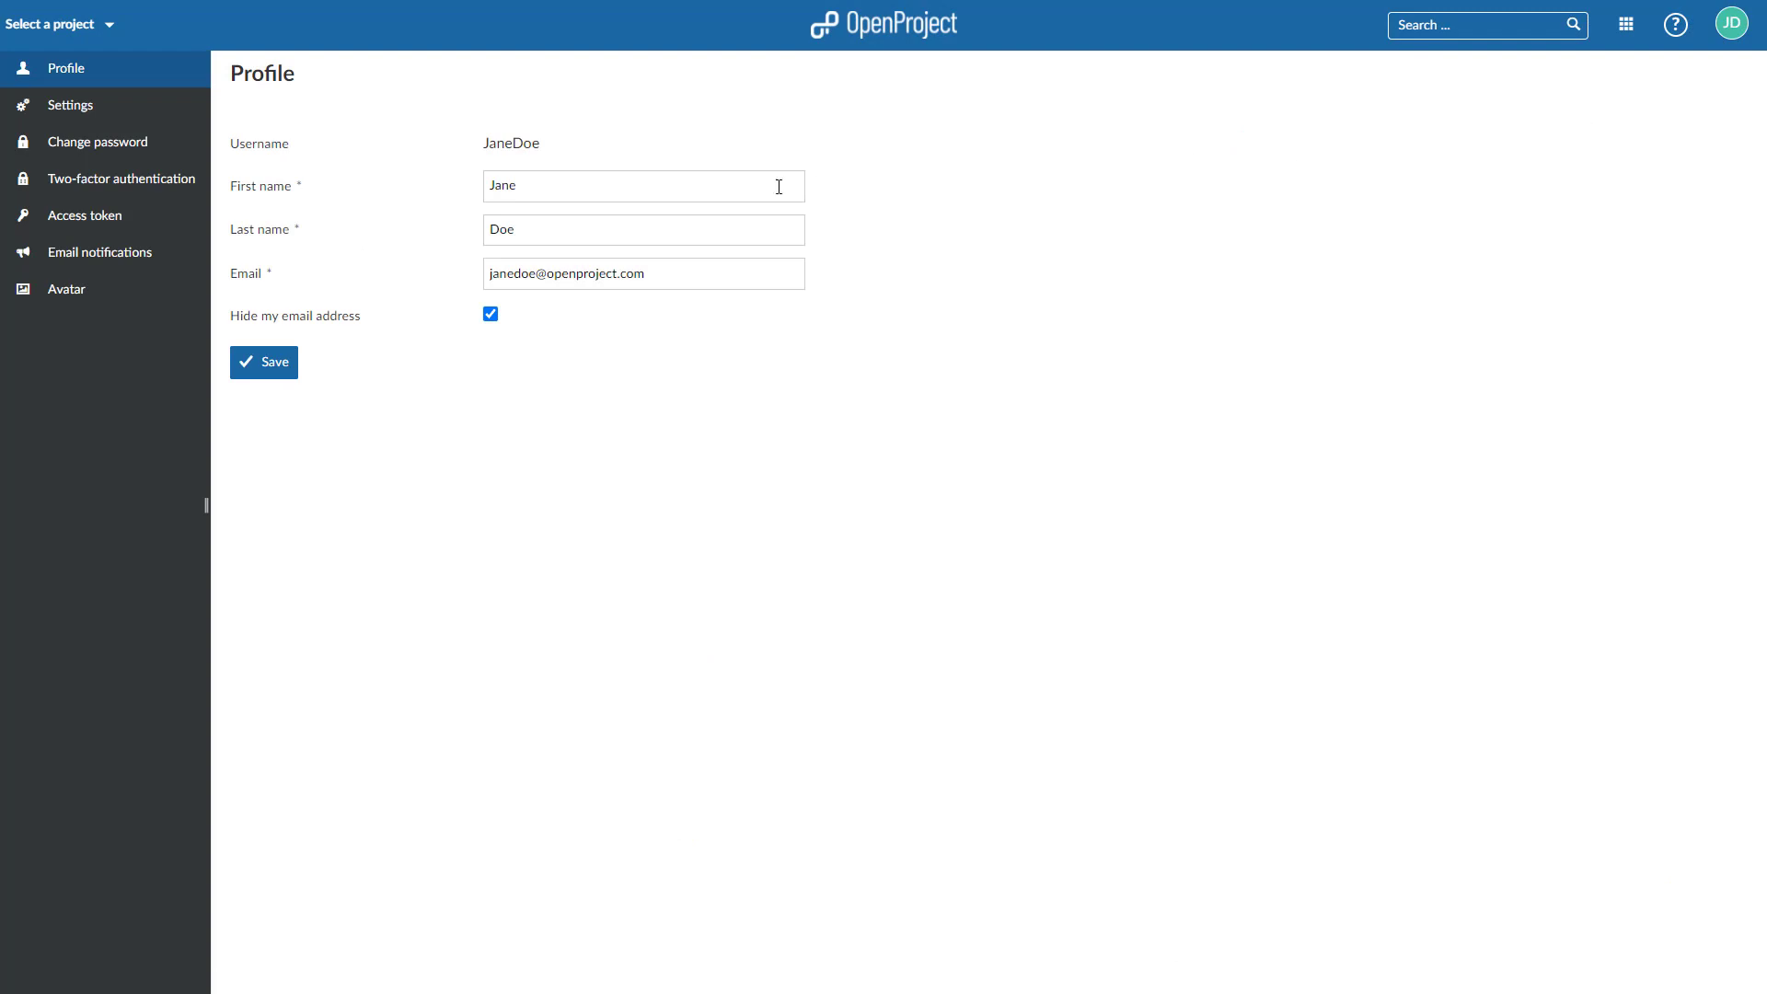
left_click(84, 215)
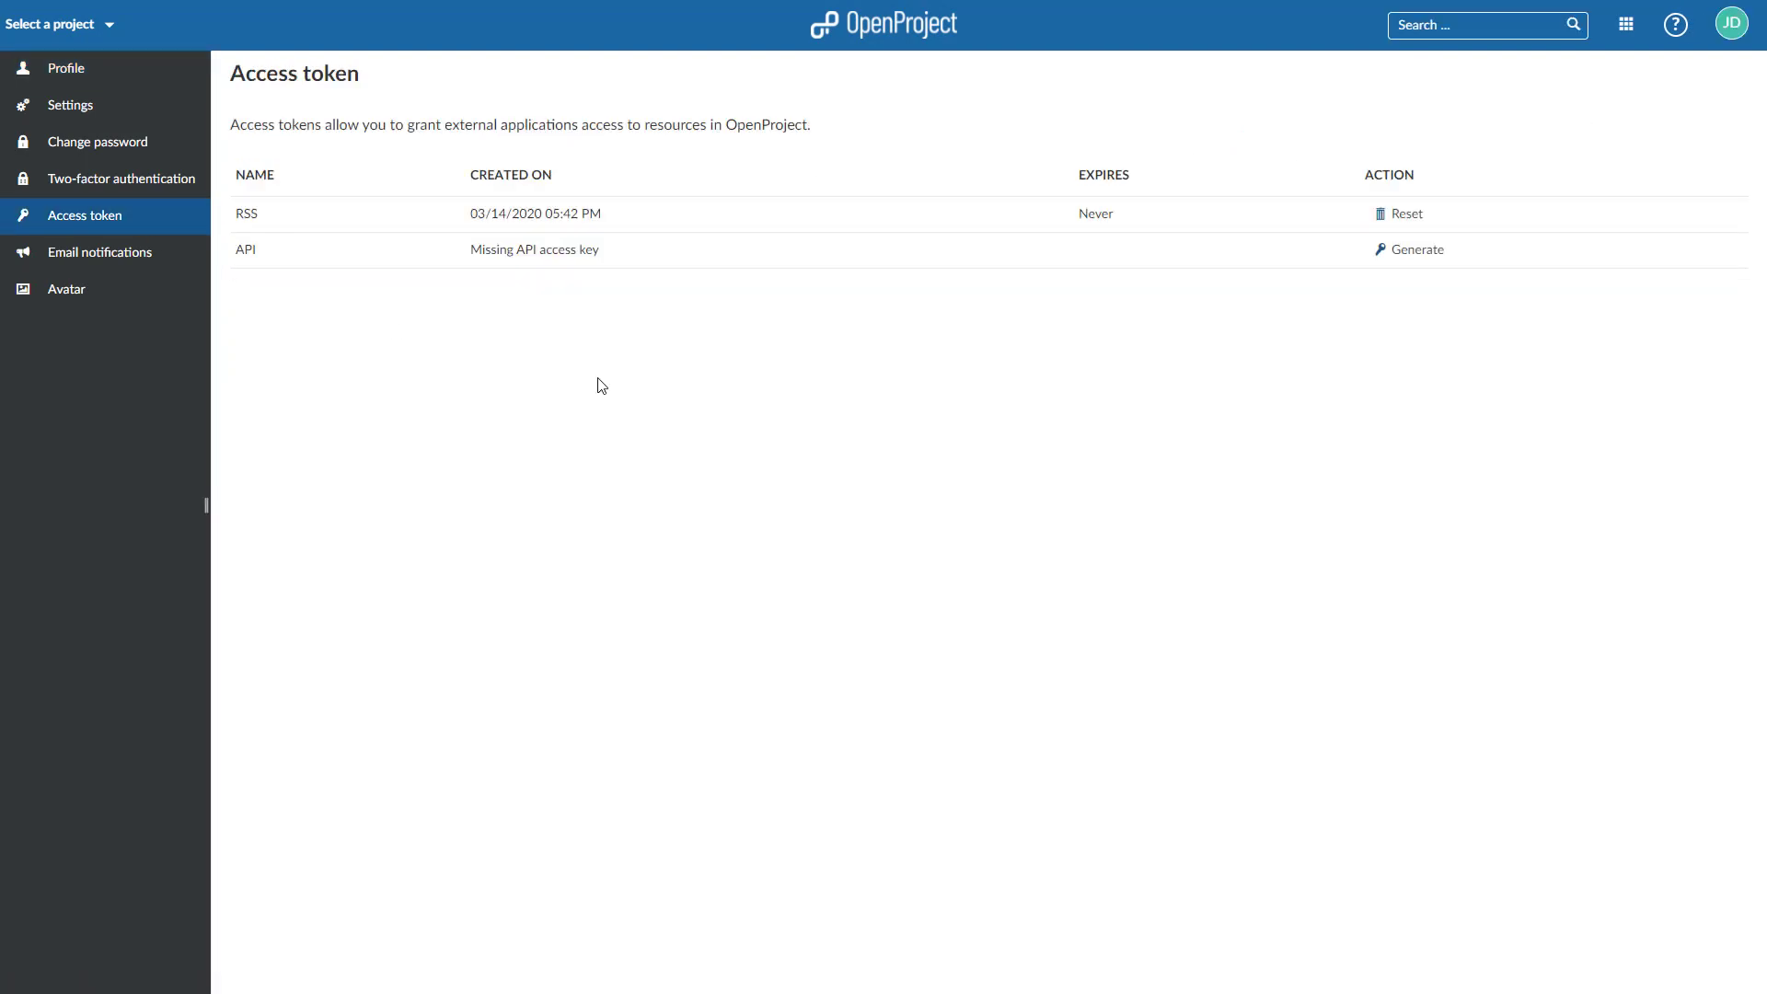
left_click(1416, 250)
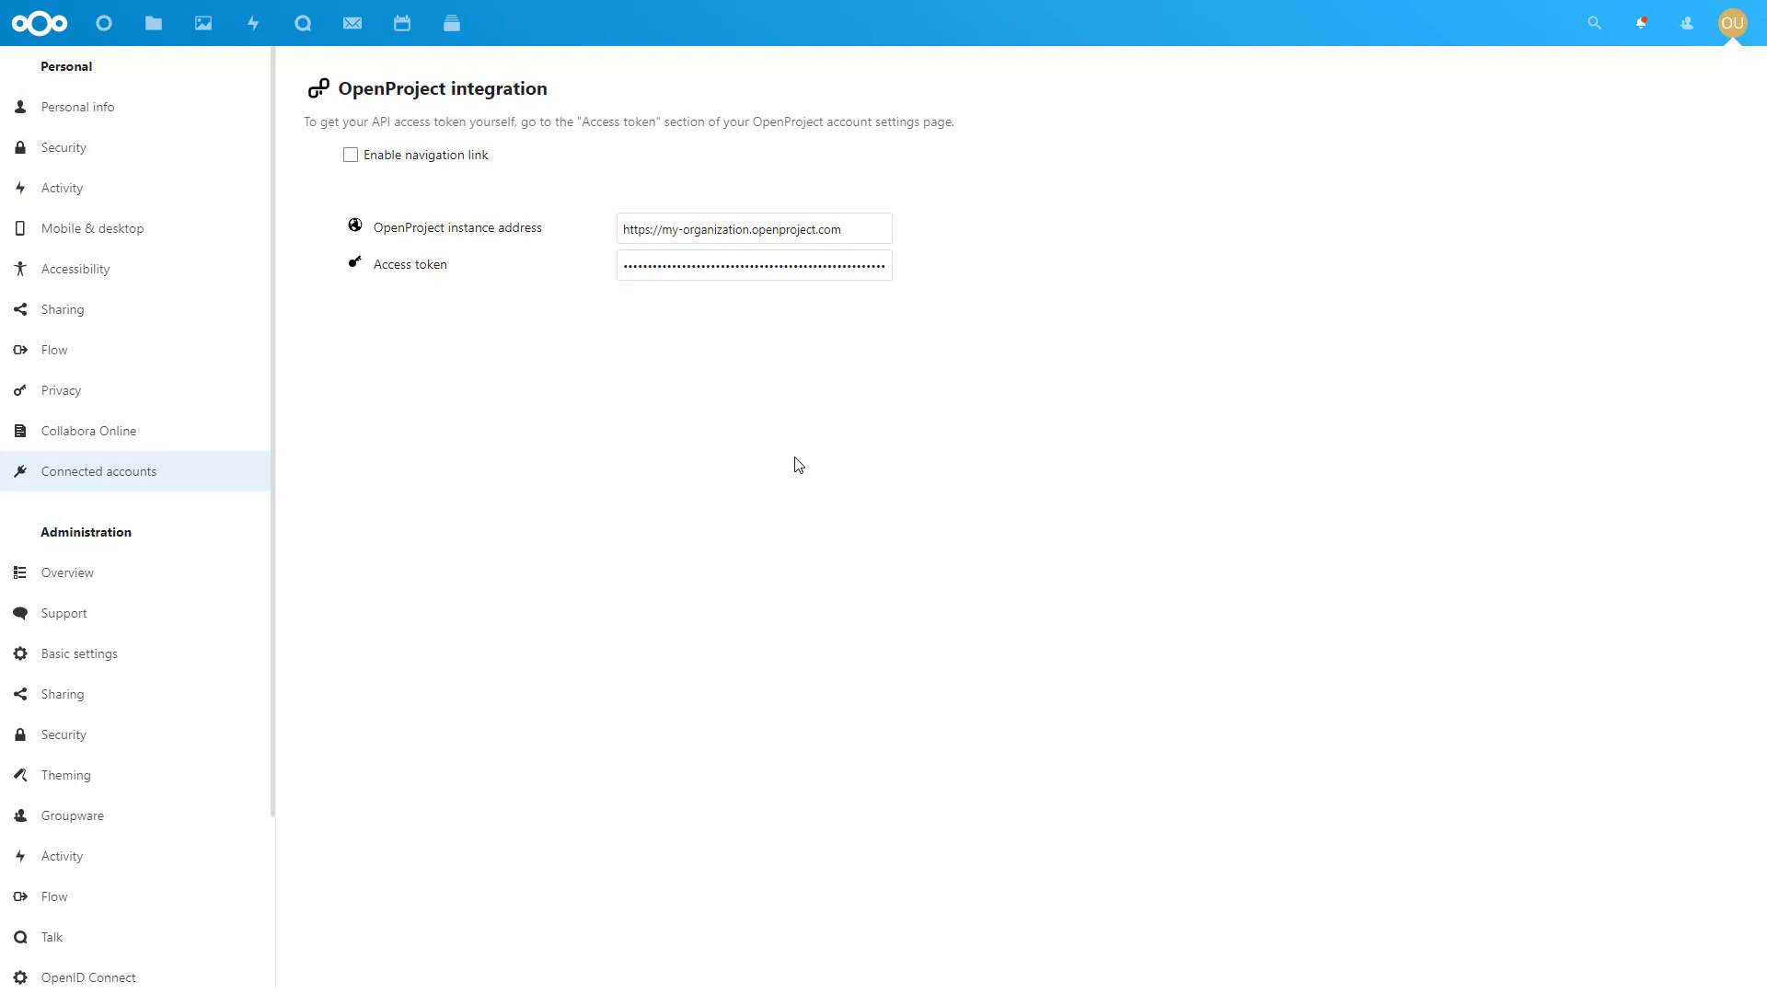
Add the OpenProject notifications widget to the Nextcloud dashboard
left_click(36, 22)
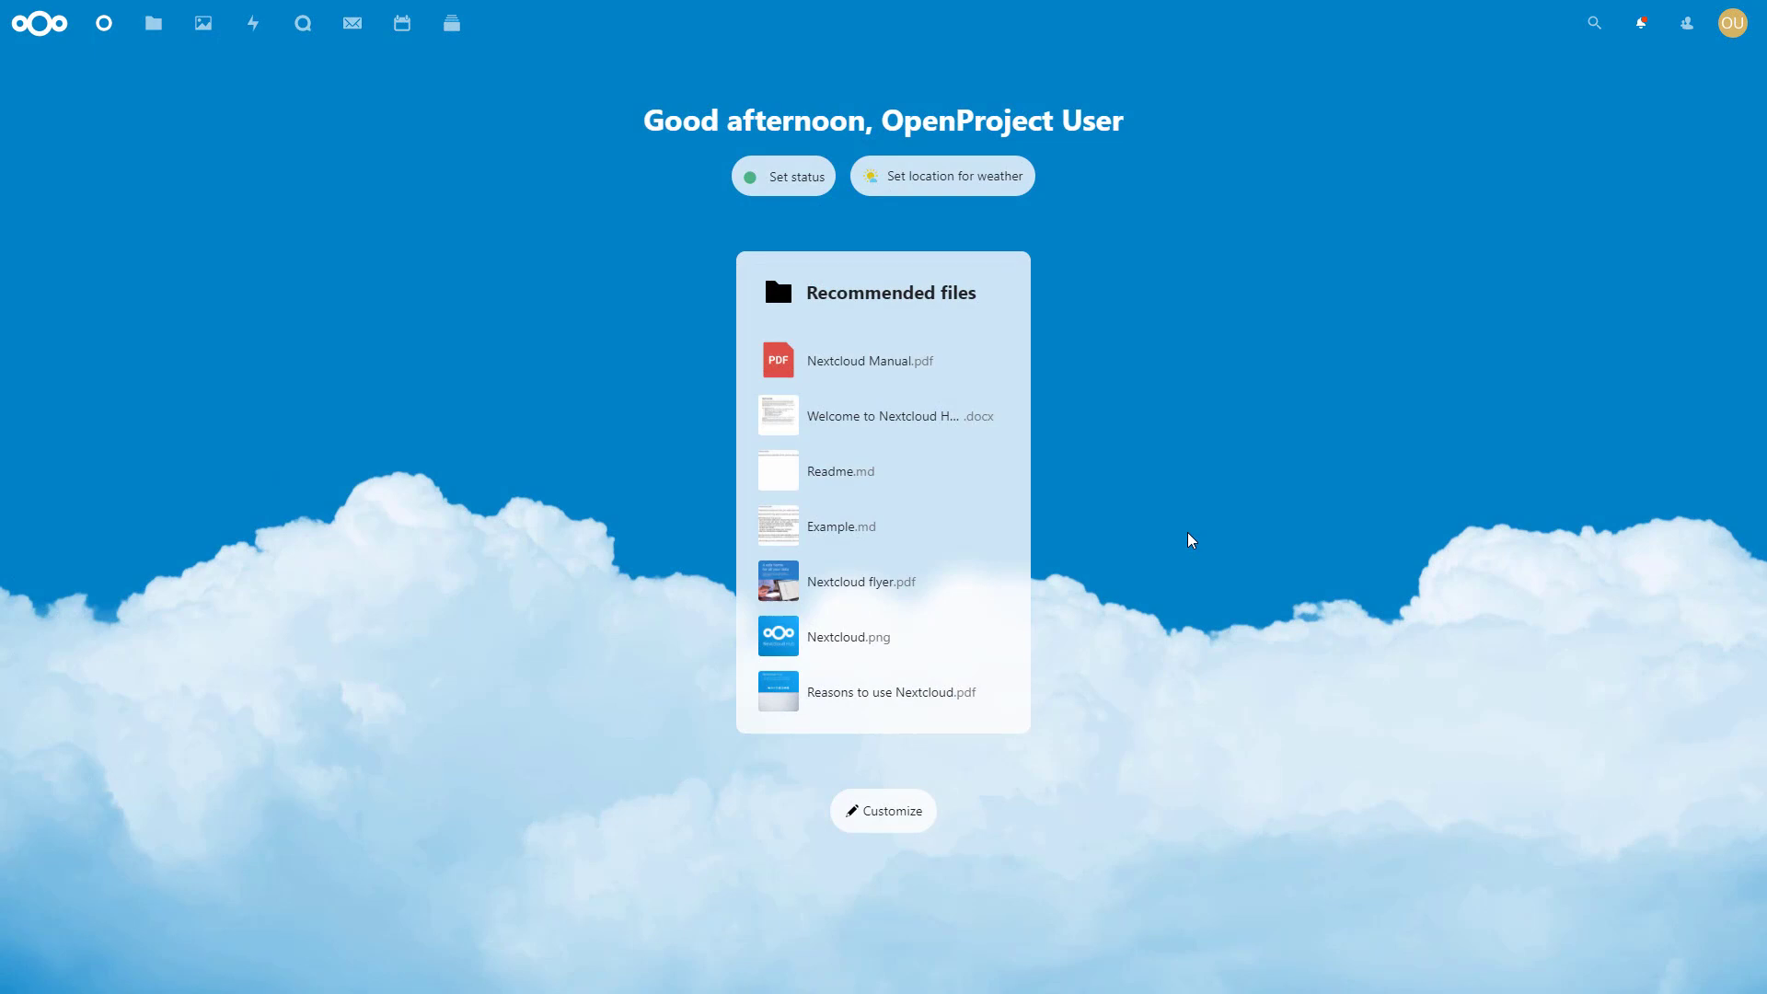
mouse_move(1179, 609)
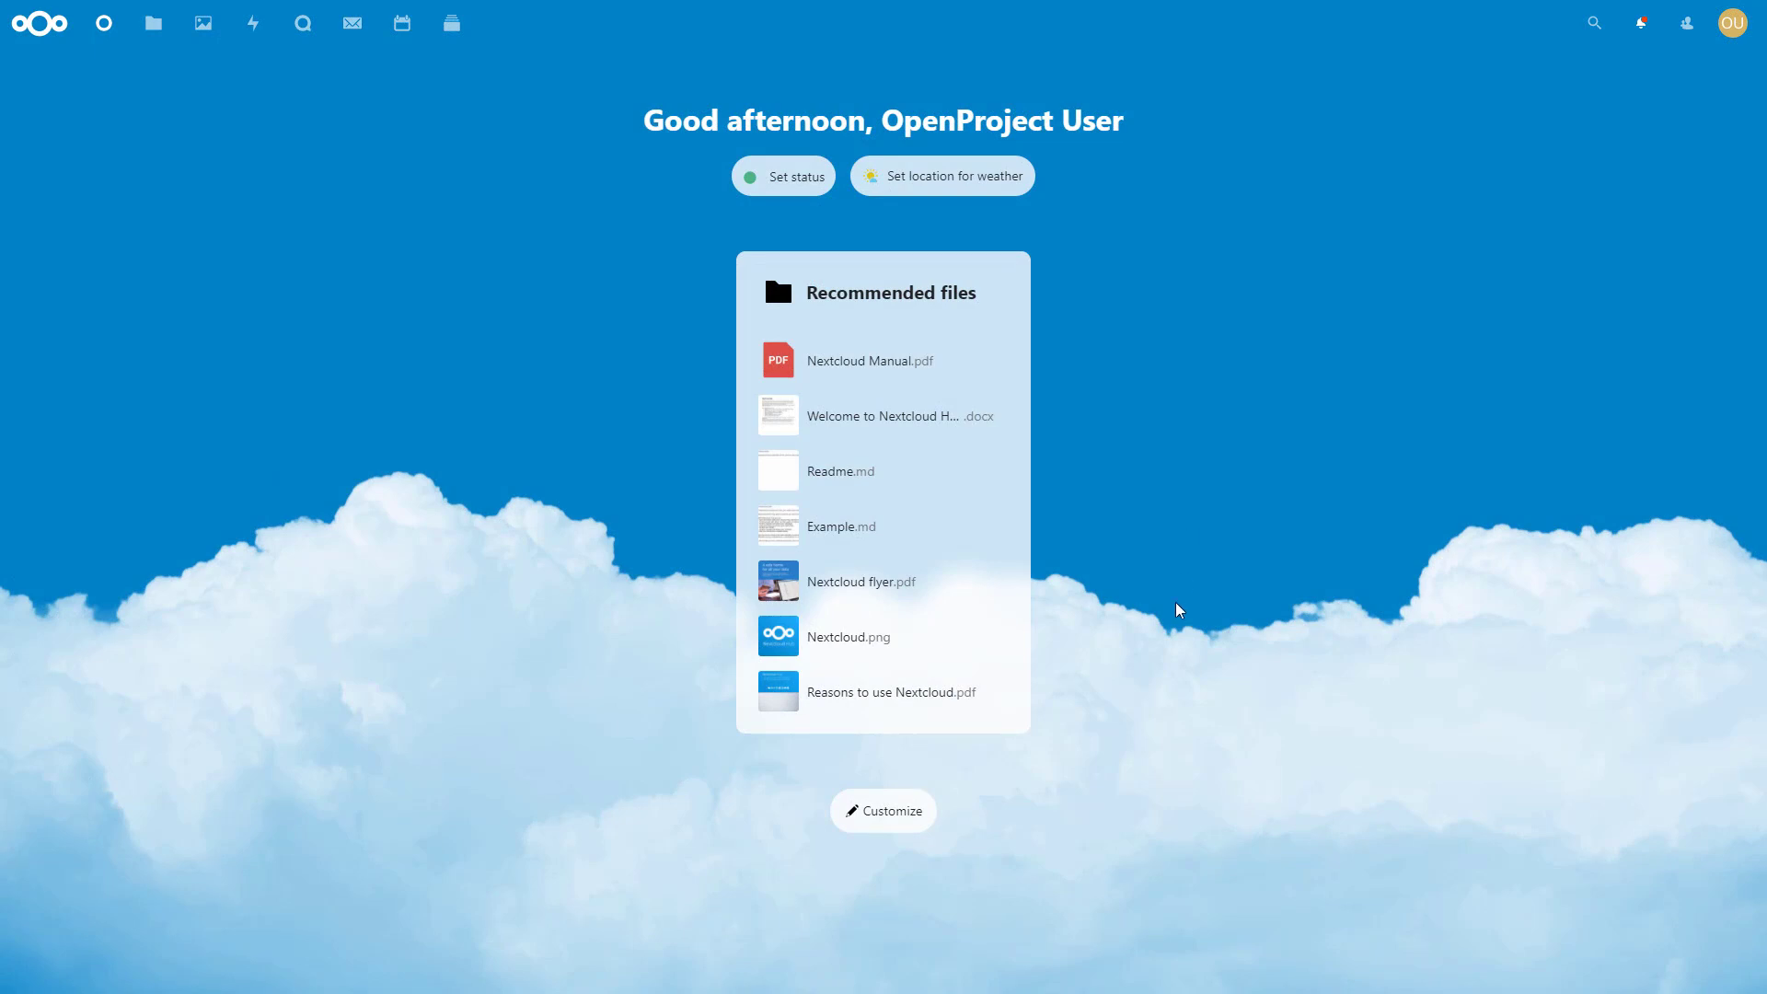
left_click(883, 811)
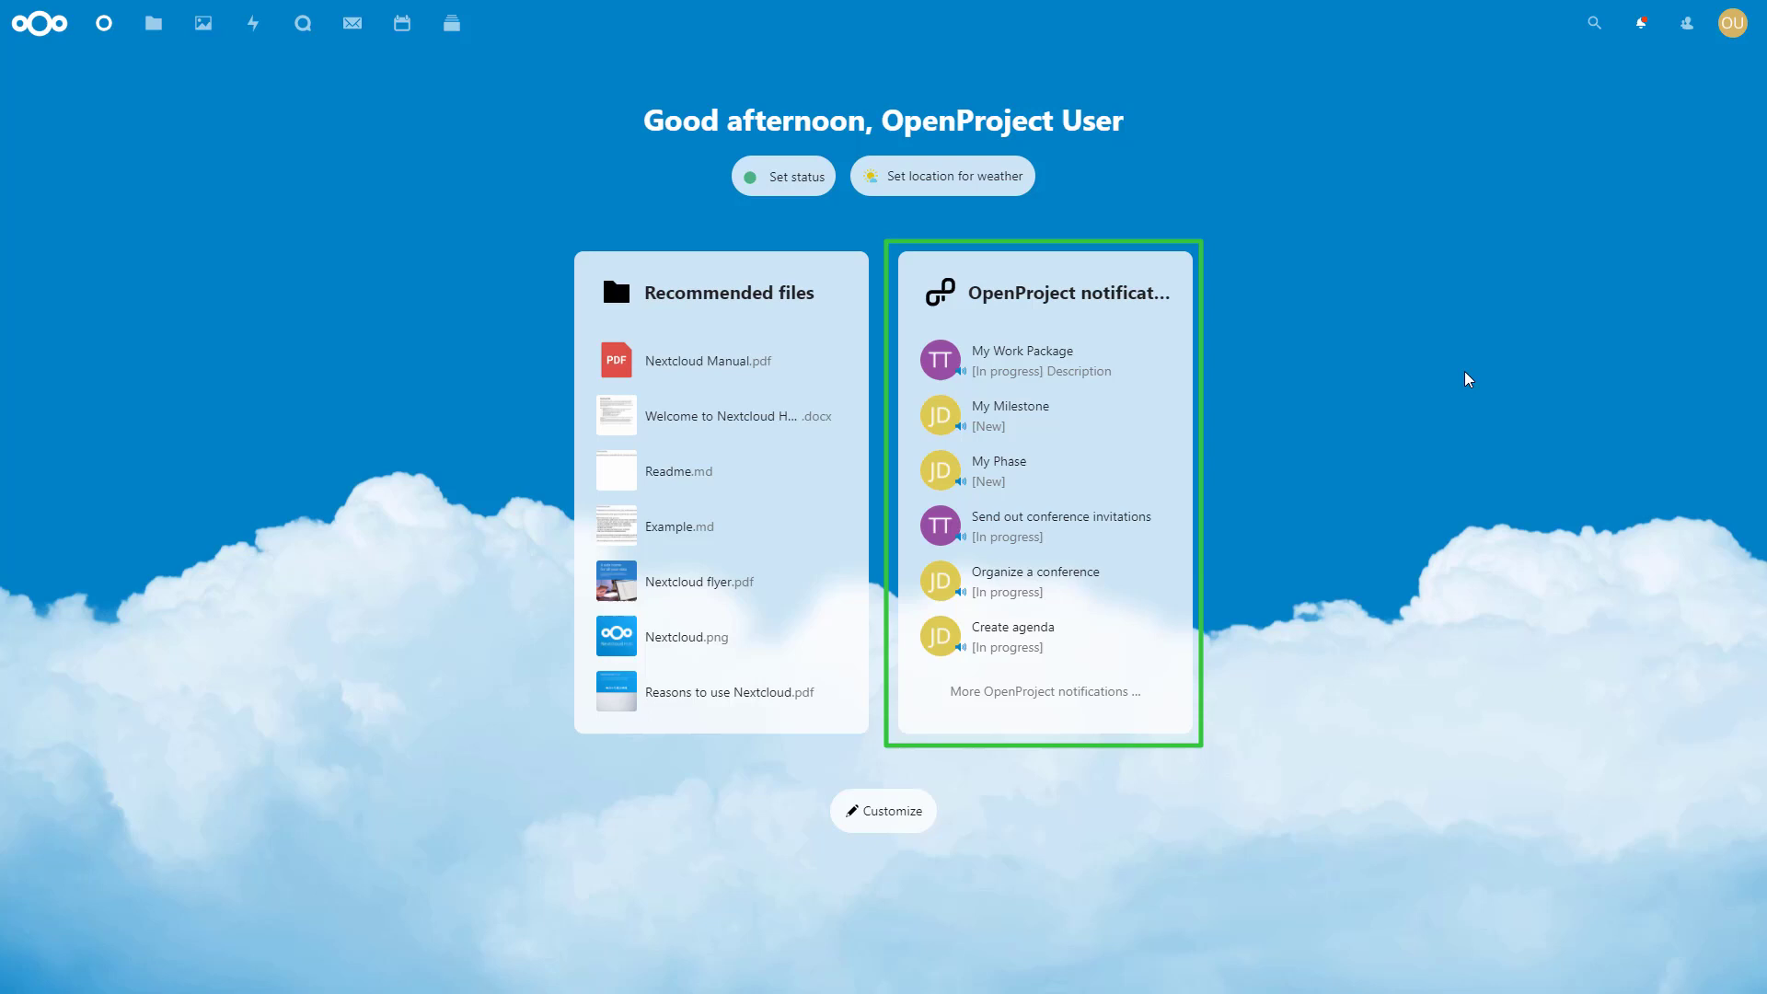
left_click(1733, 22)
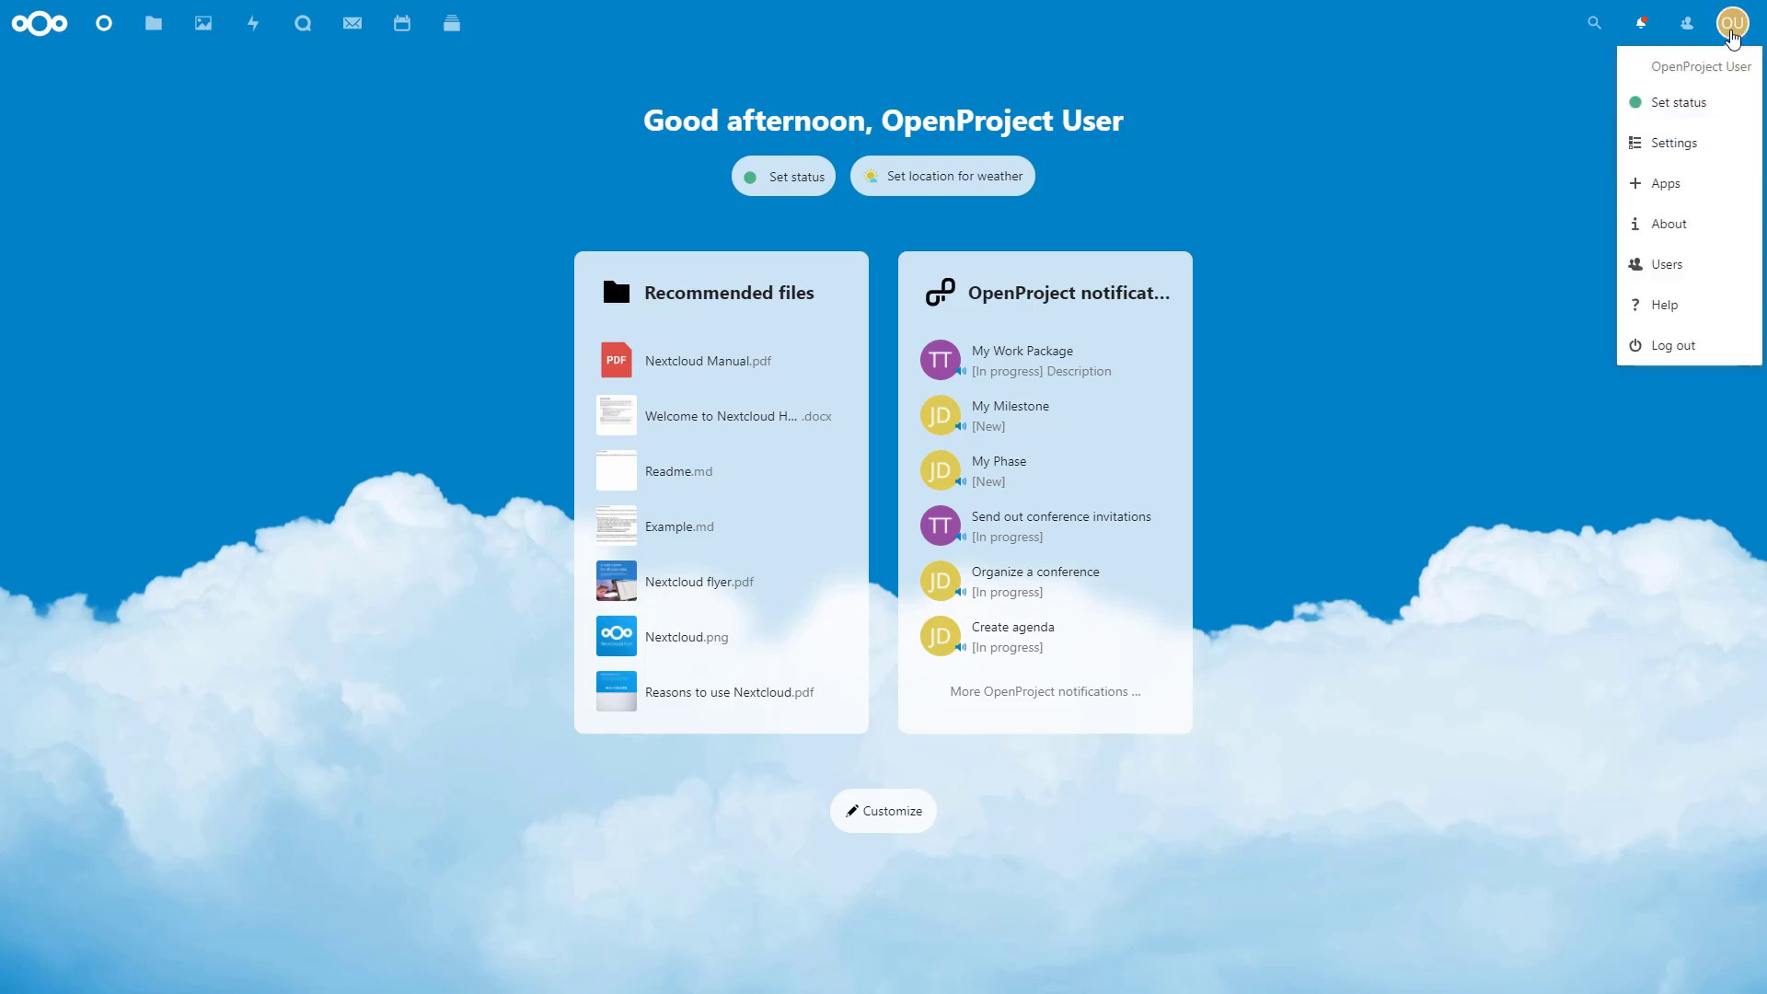
Enable the OpenProject navigation link in Connected accounts, then try it by entering 'Testing'
left_click(1671, 144)
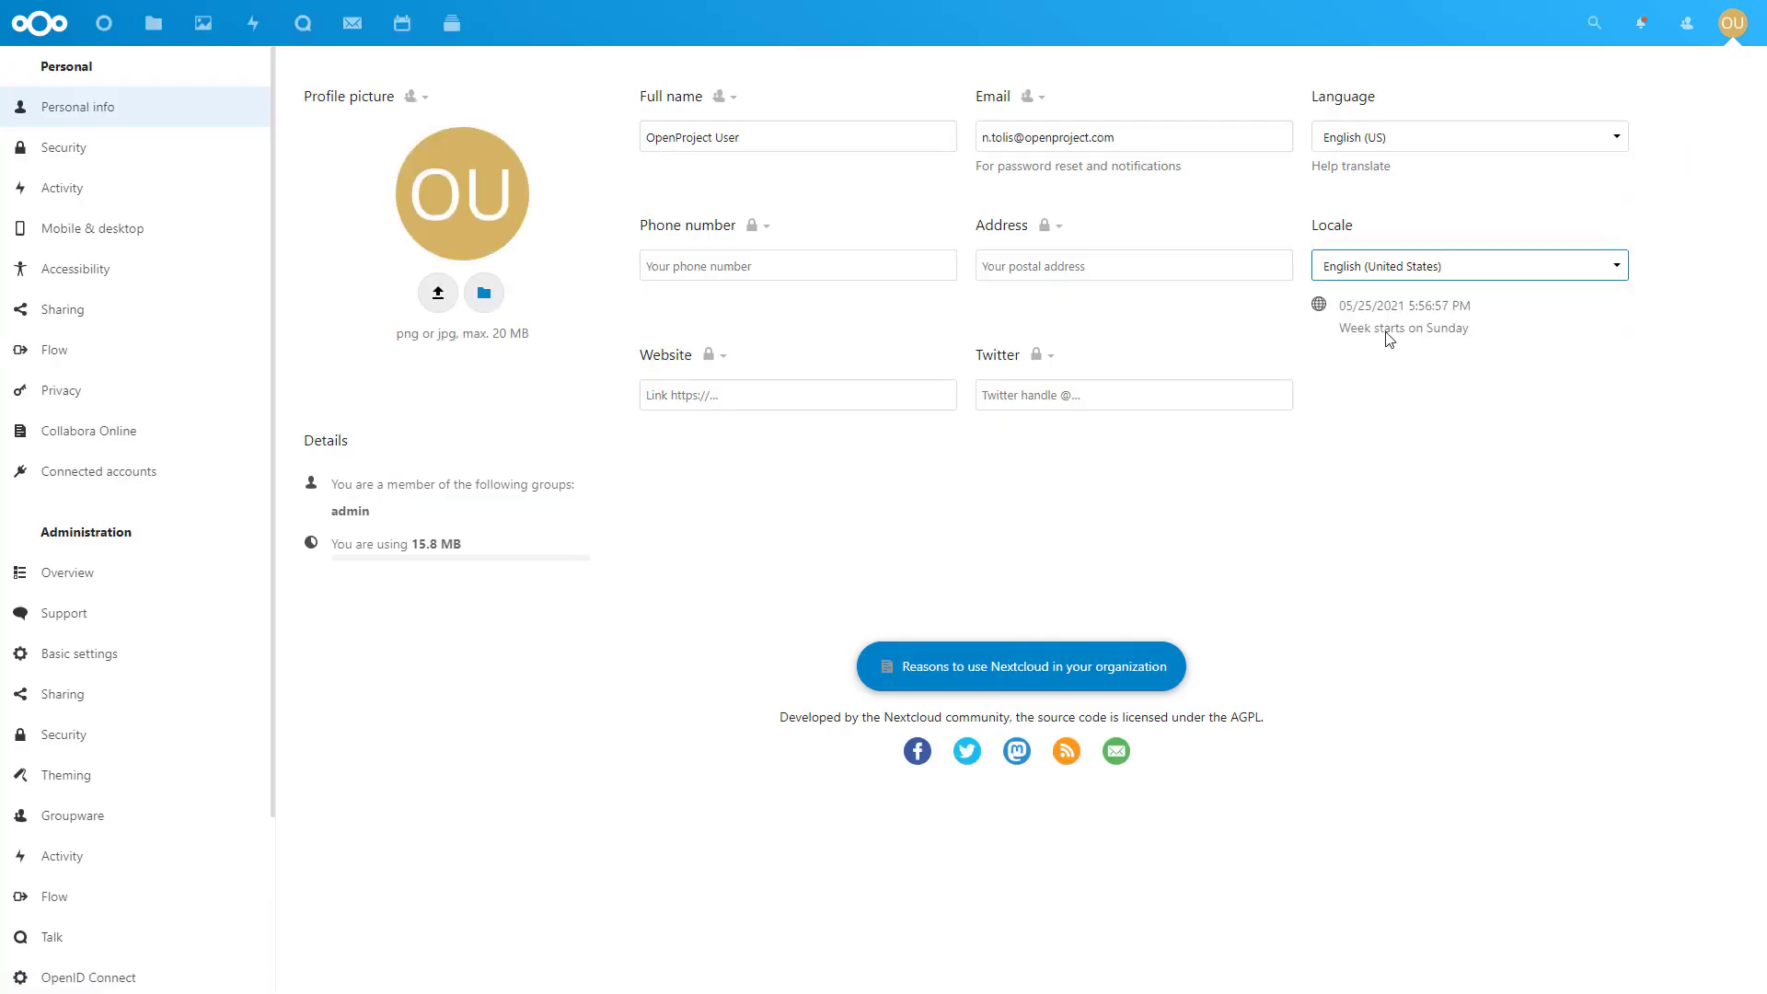
left_click(99, 471)
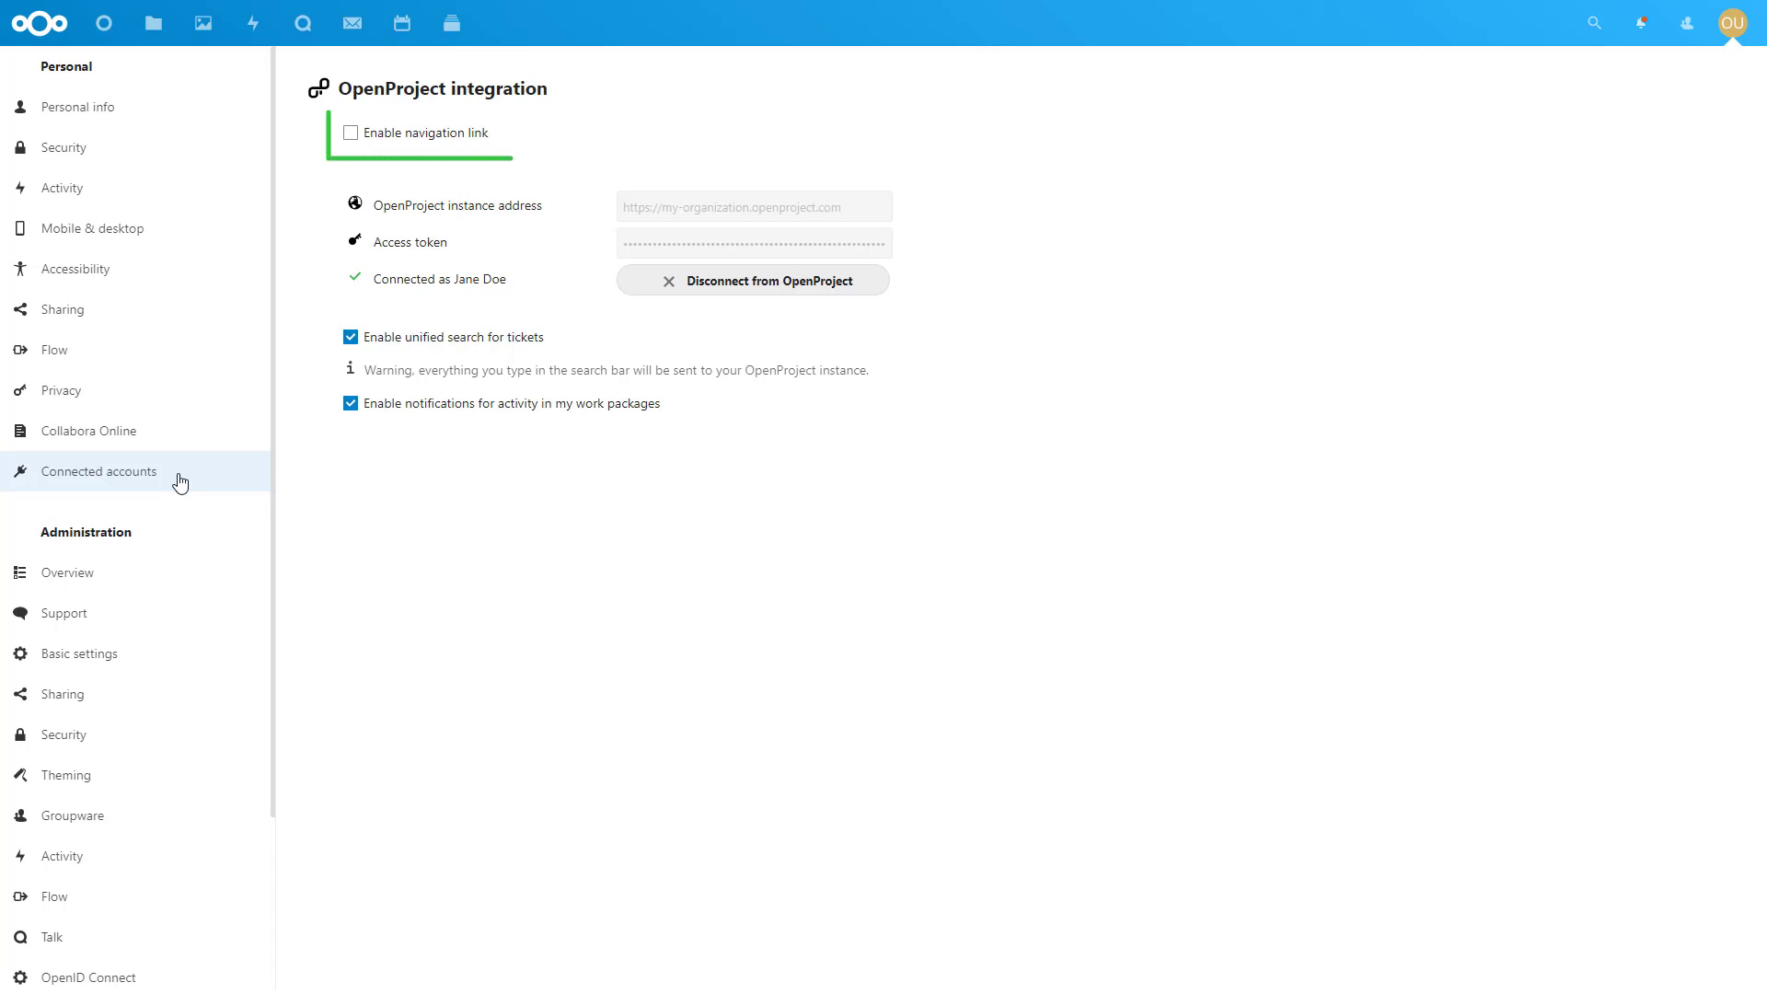
left_click(351, 132)
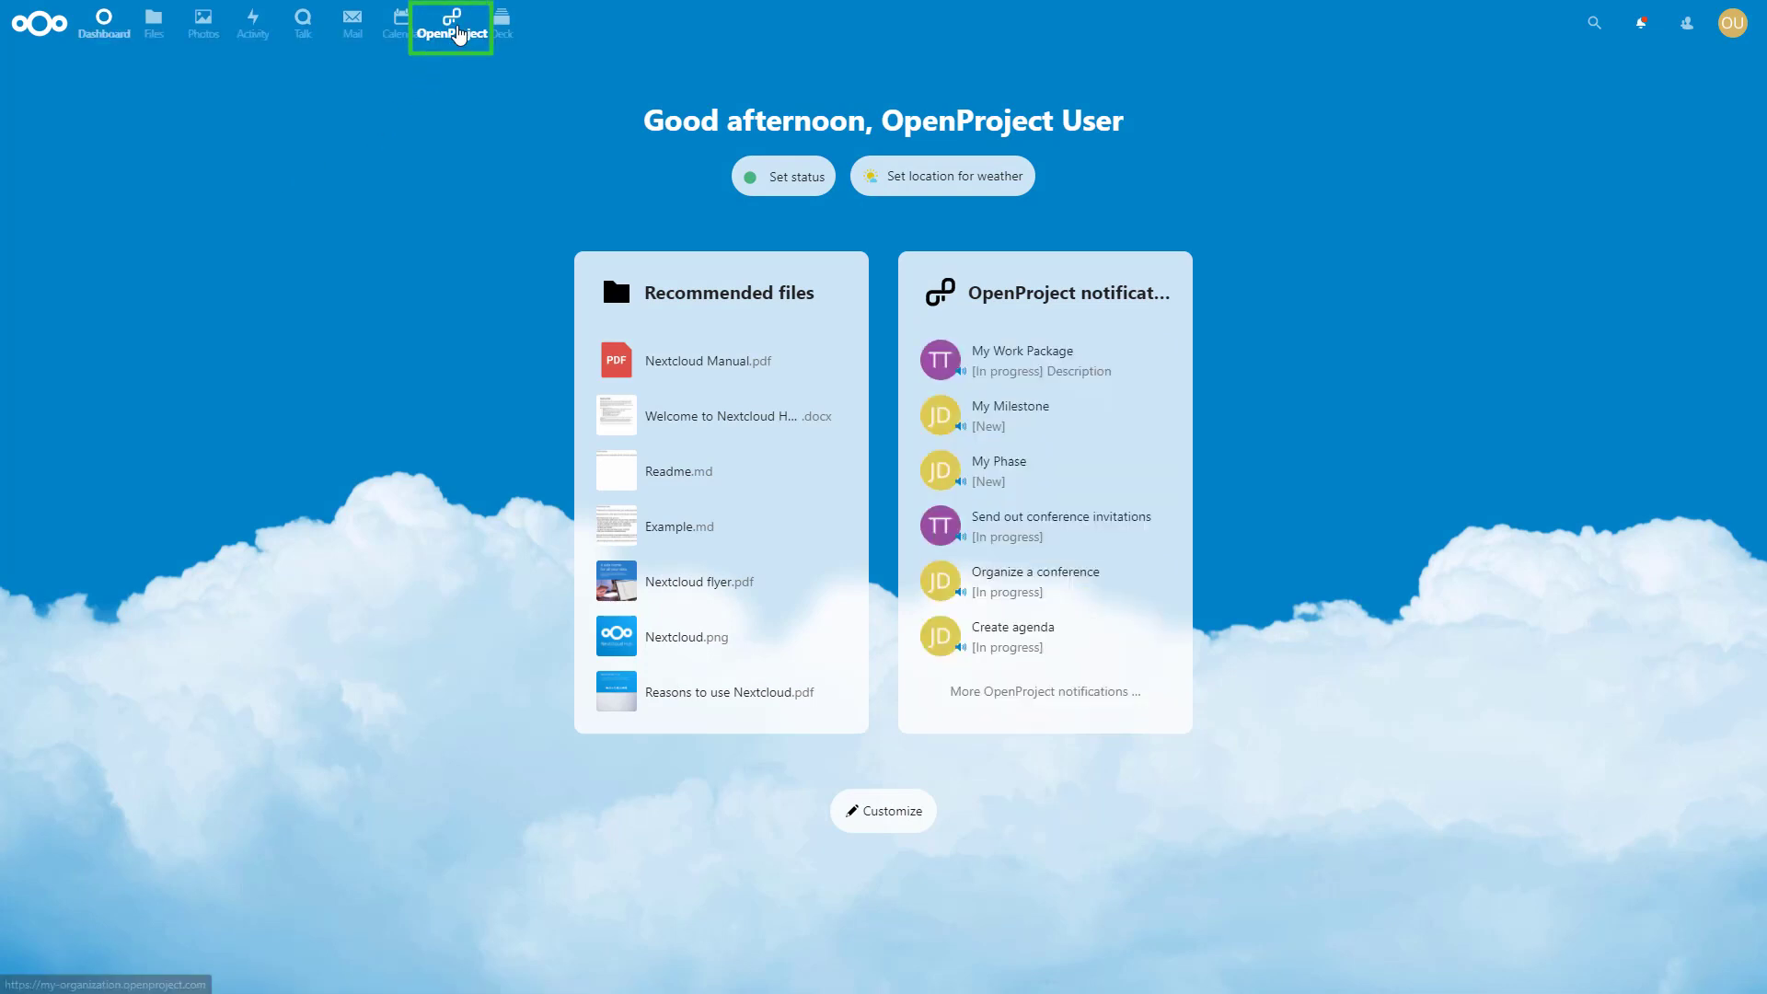
left_click(450, 24)
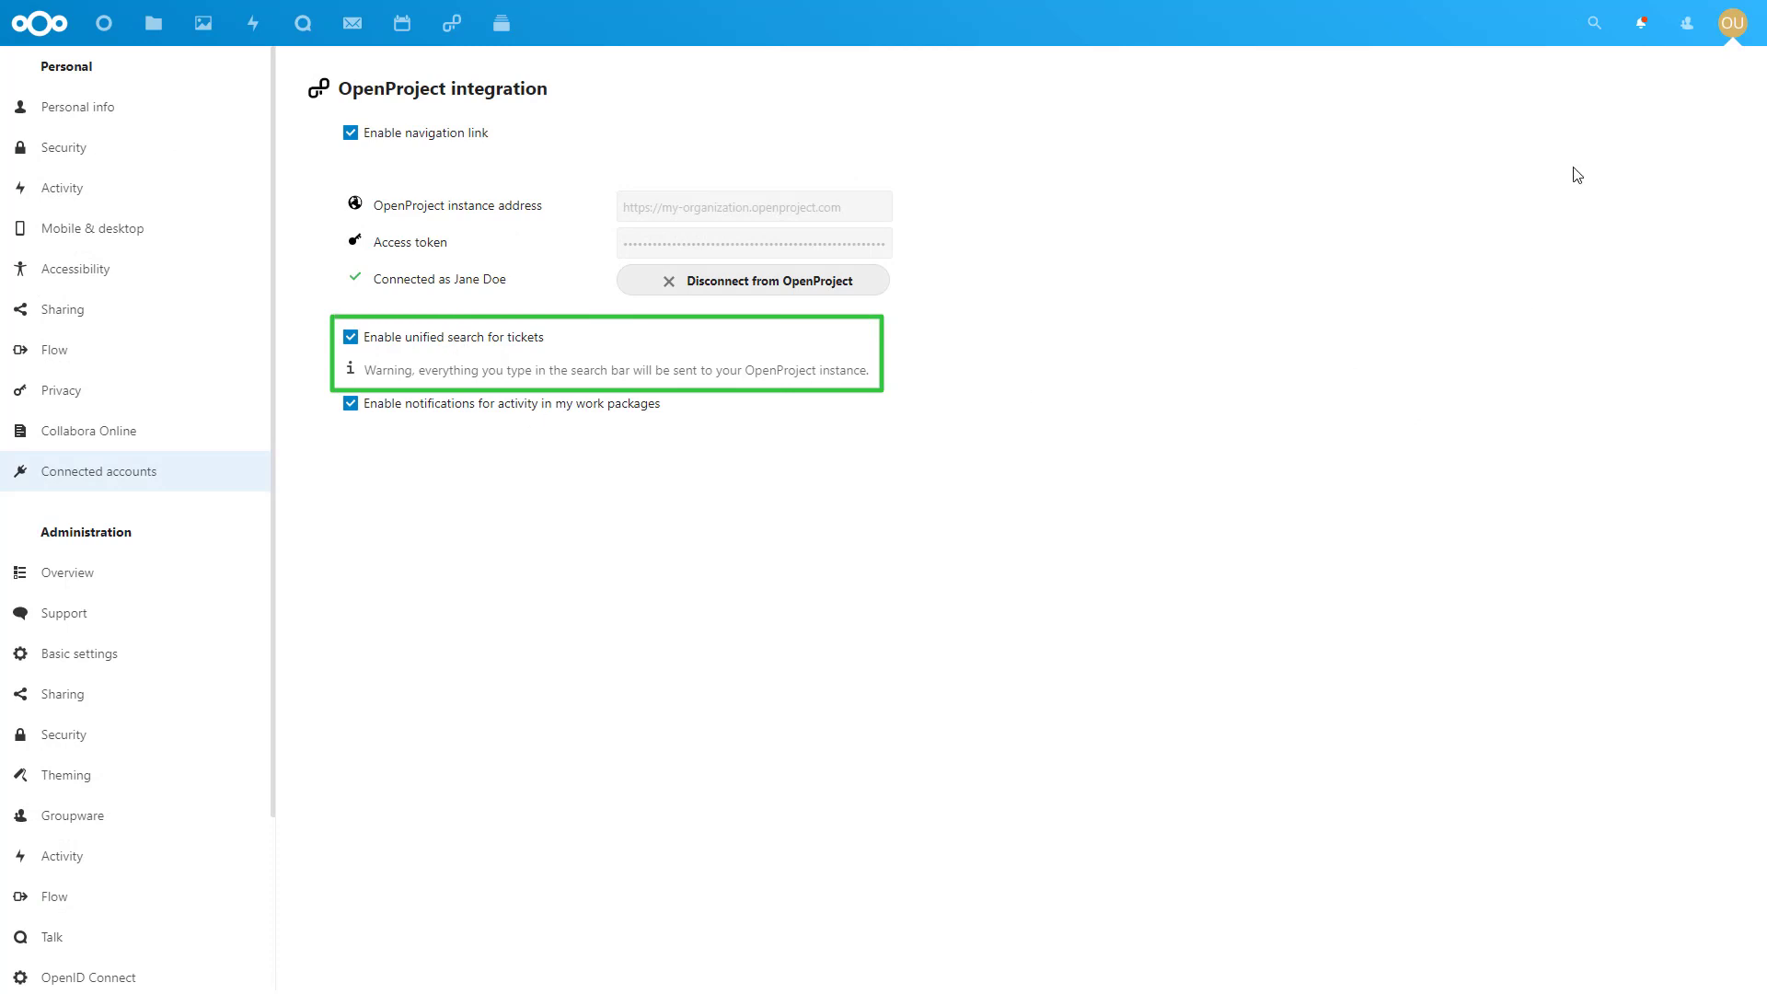
type("Testing")
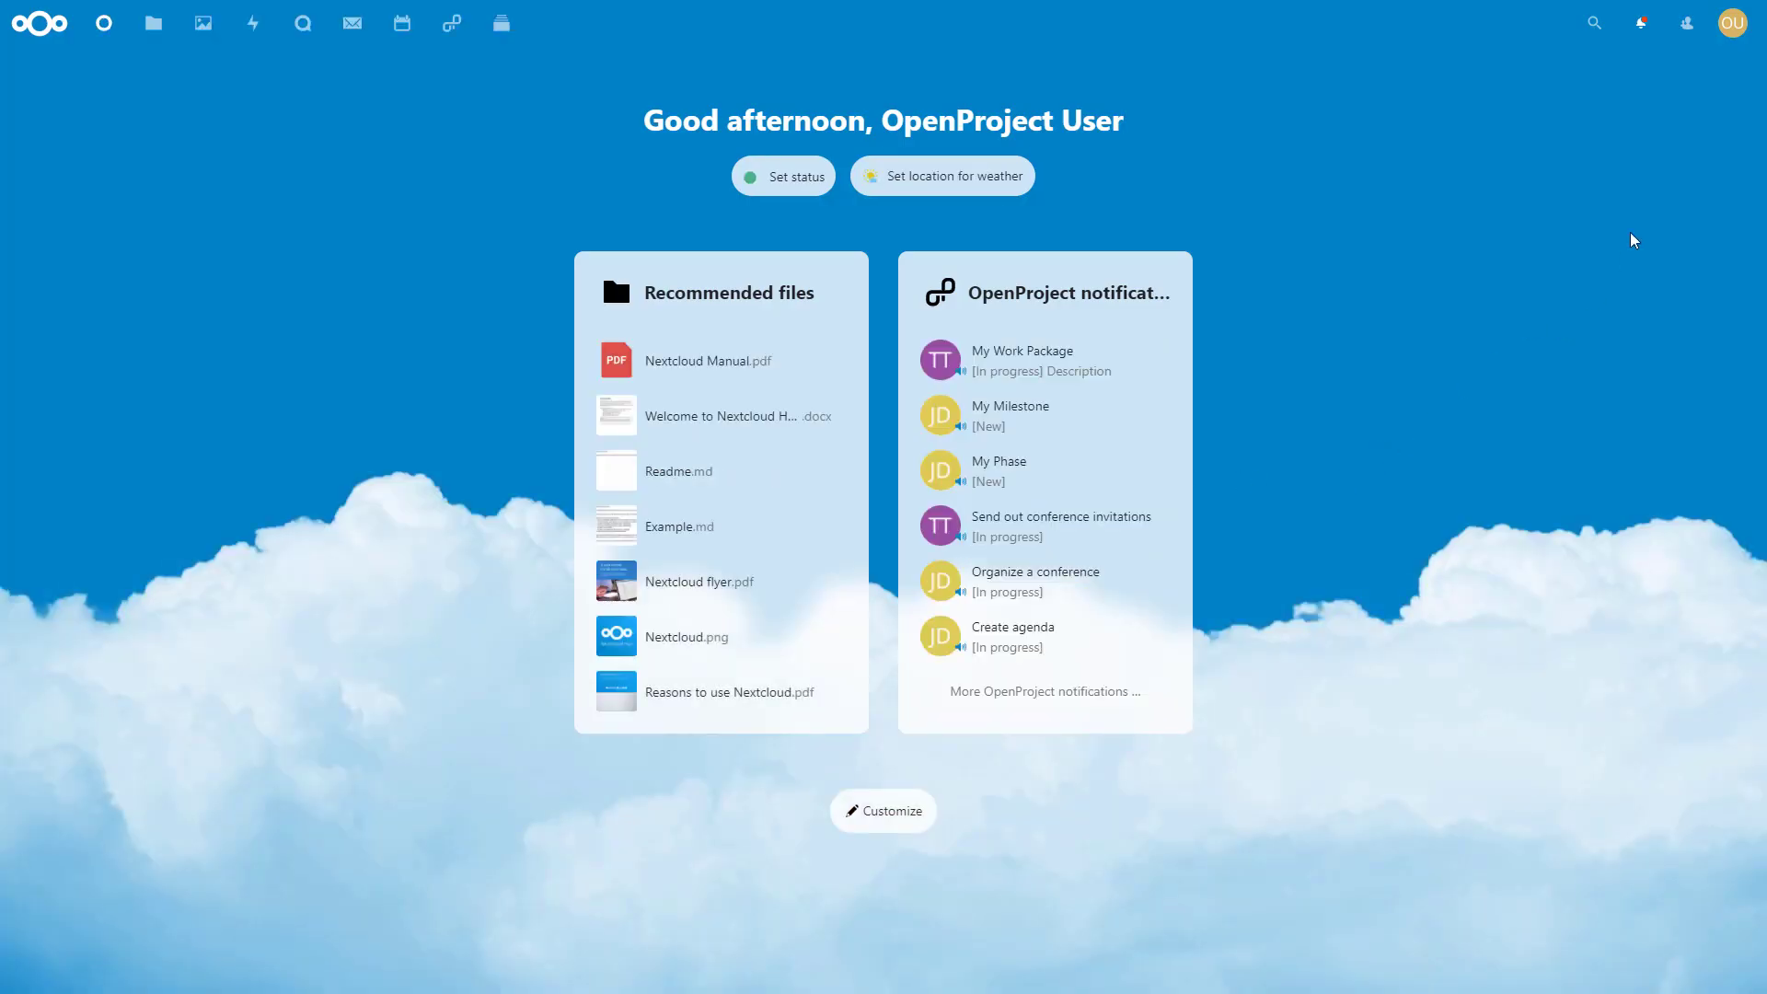
Dismiss the OpenProject activity notification and open the Administration settings
left_click(1641, 22)
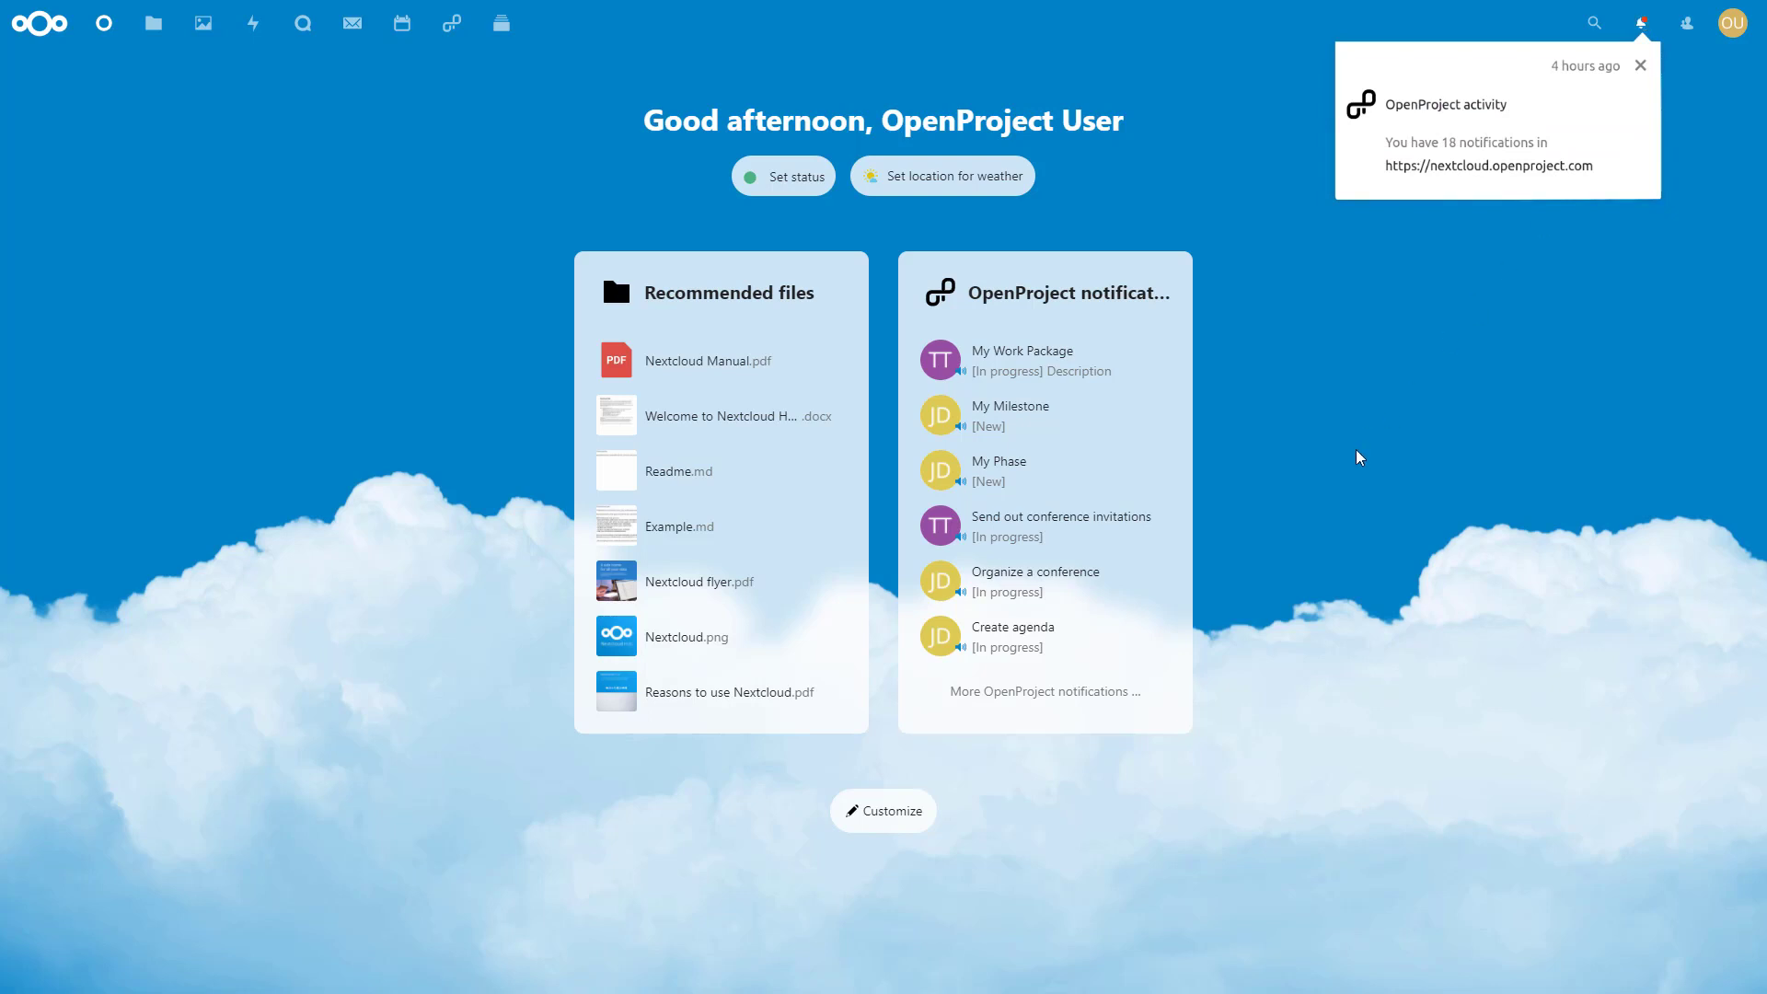
left_click(1642, 66)
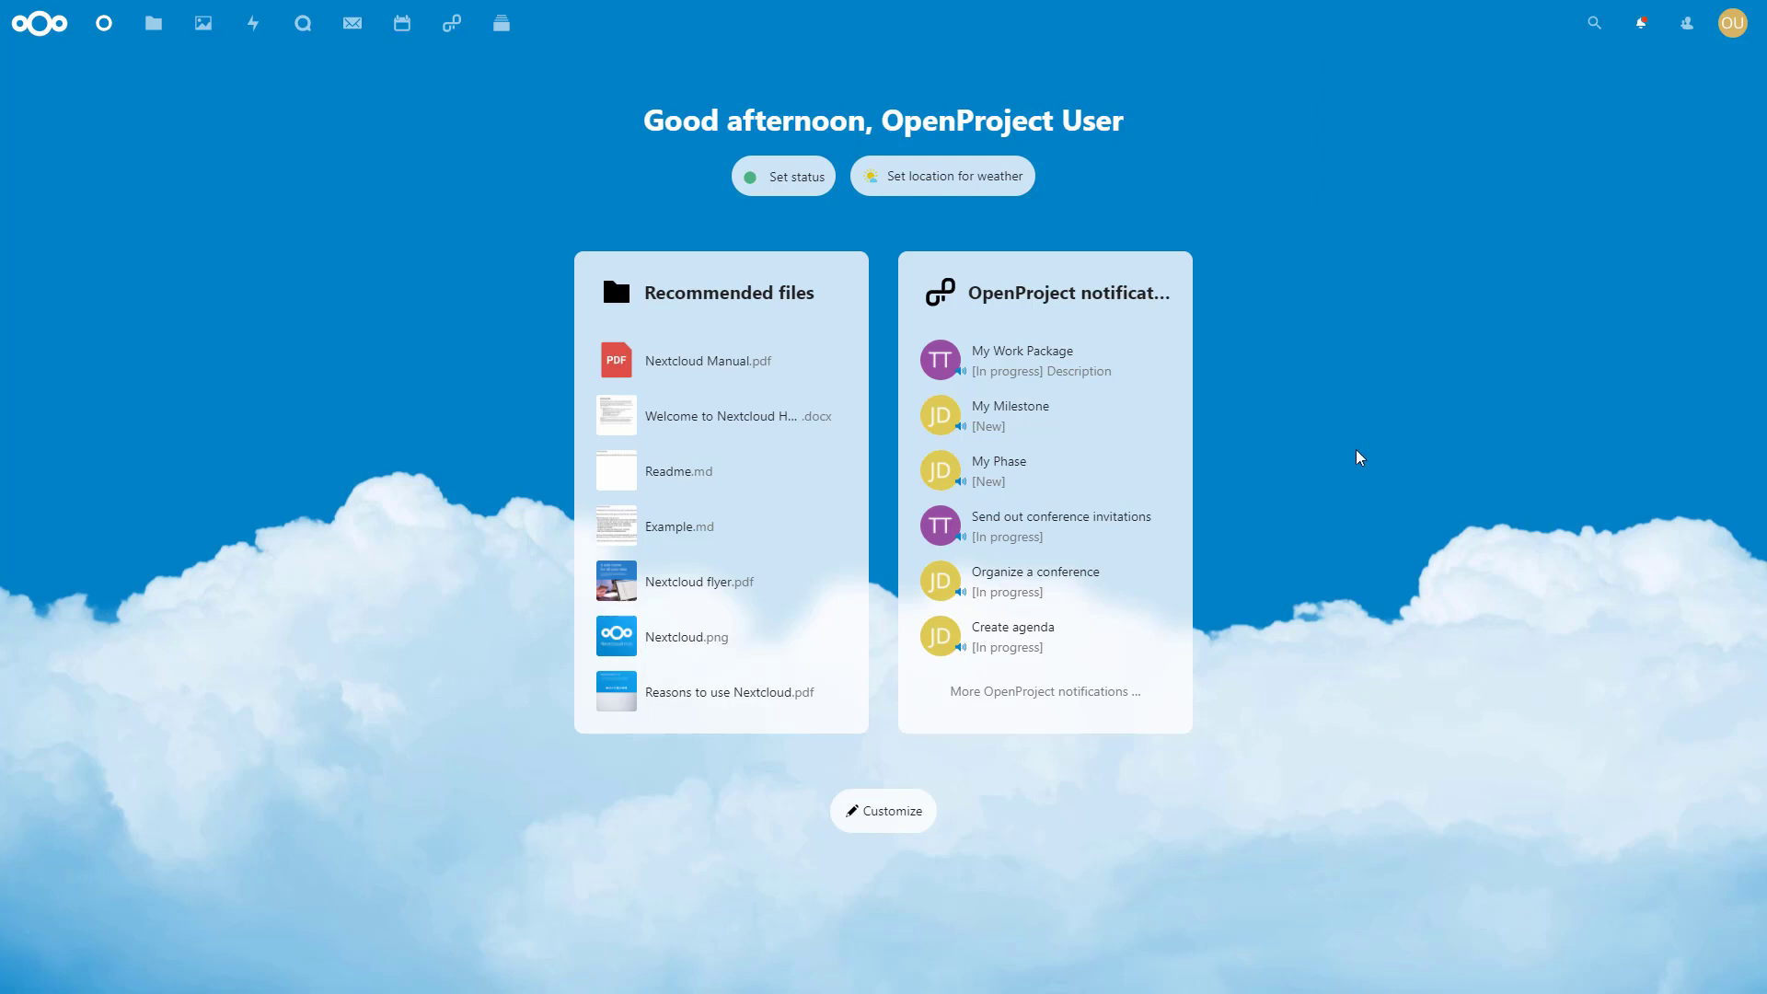
left_click(1734, 22)
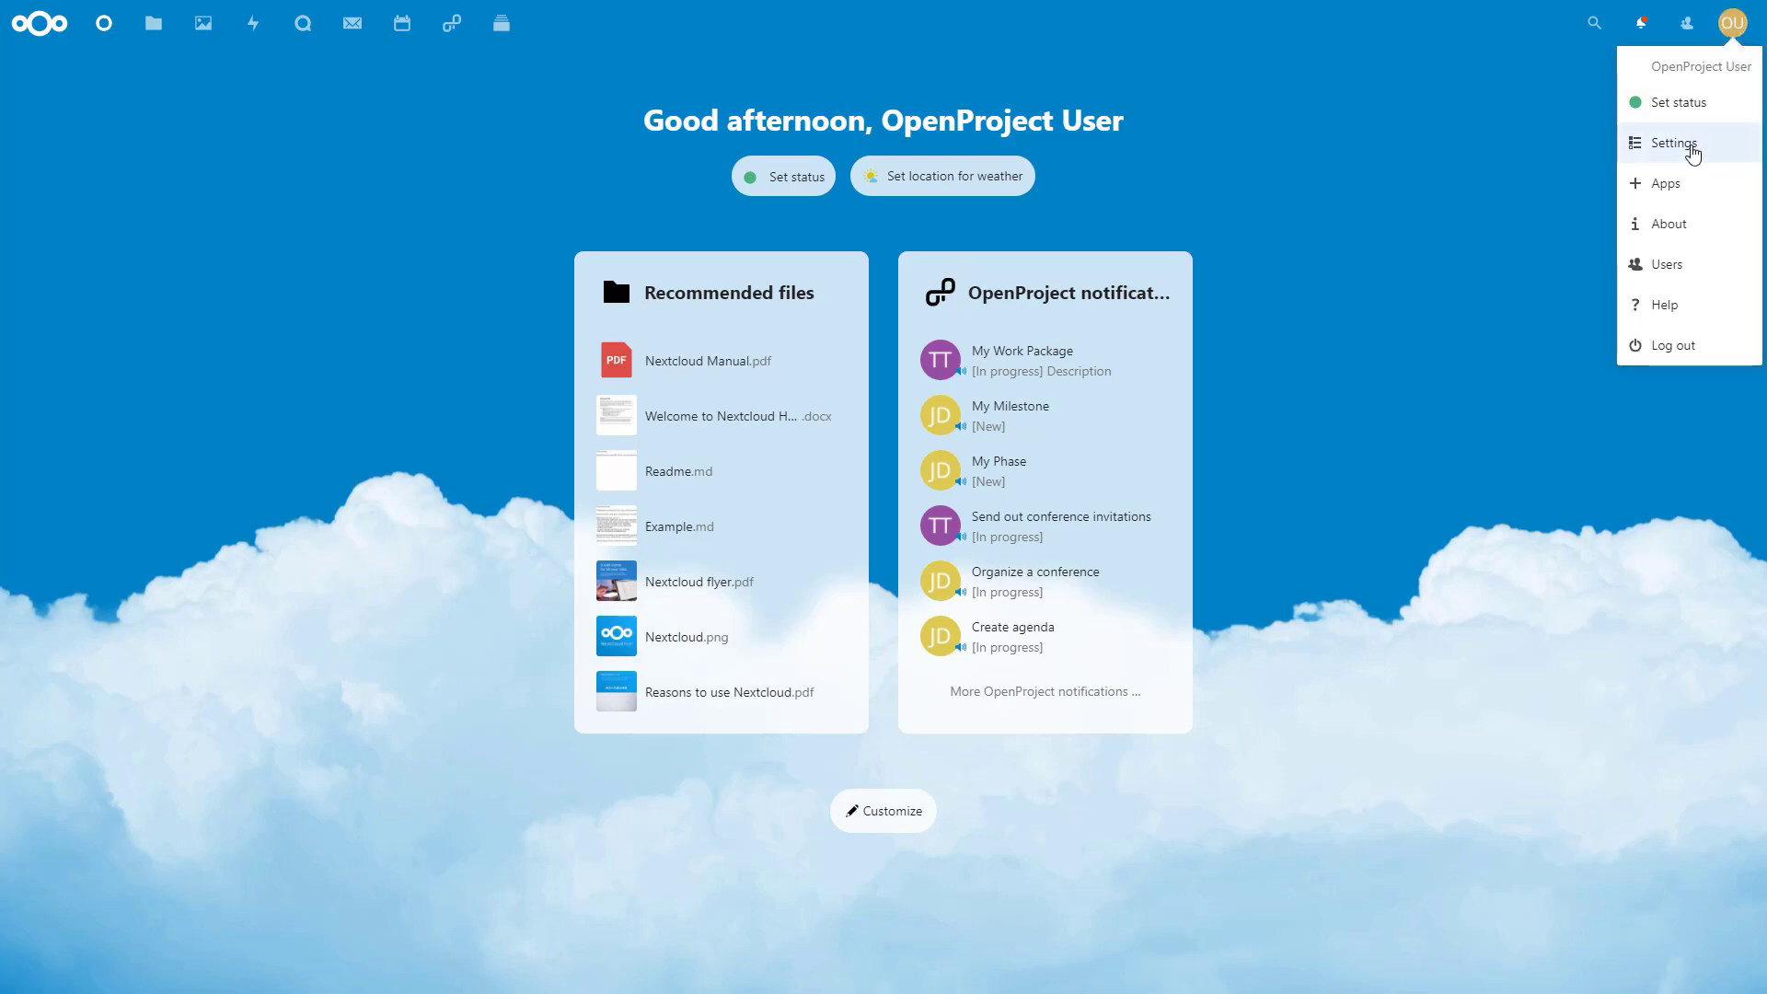
left_click(1677, 143)
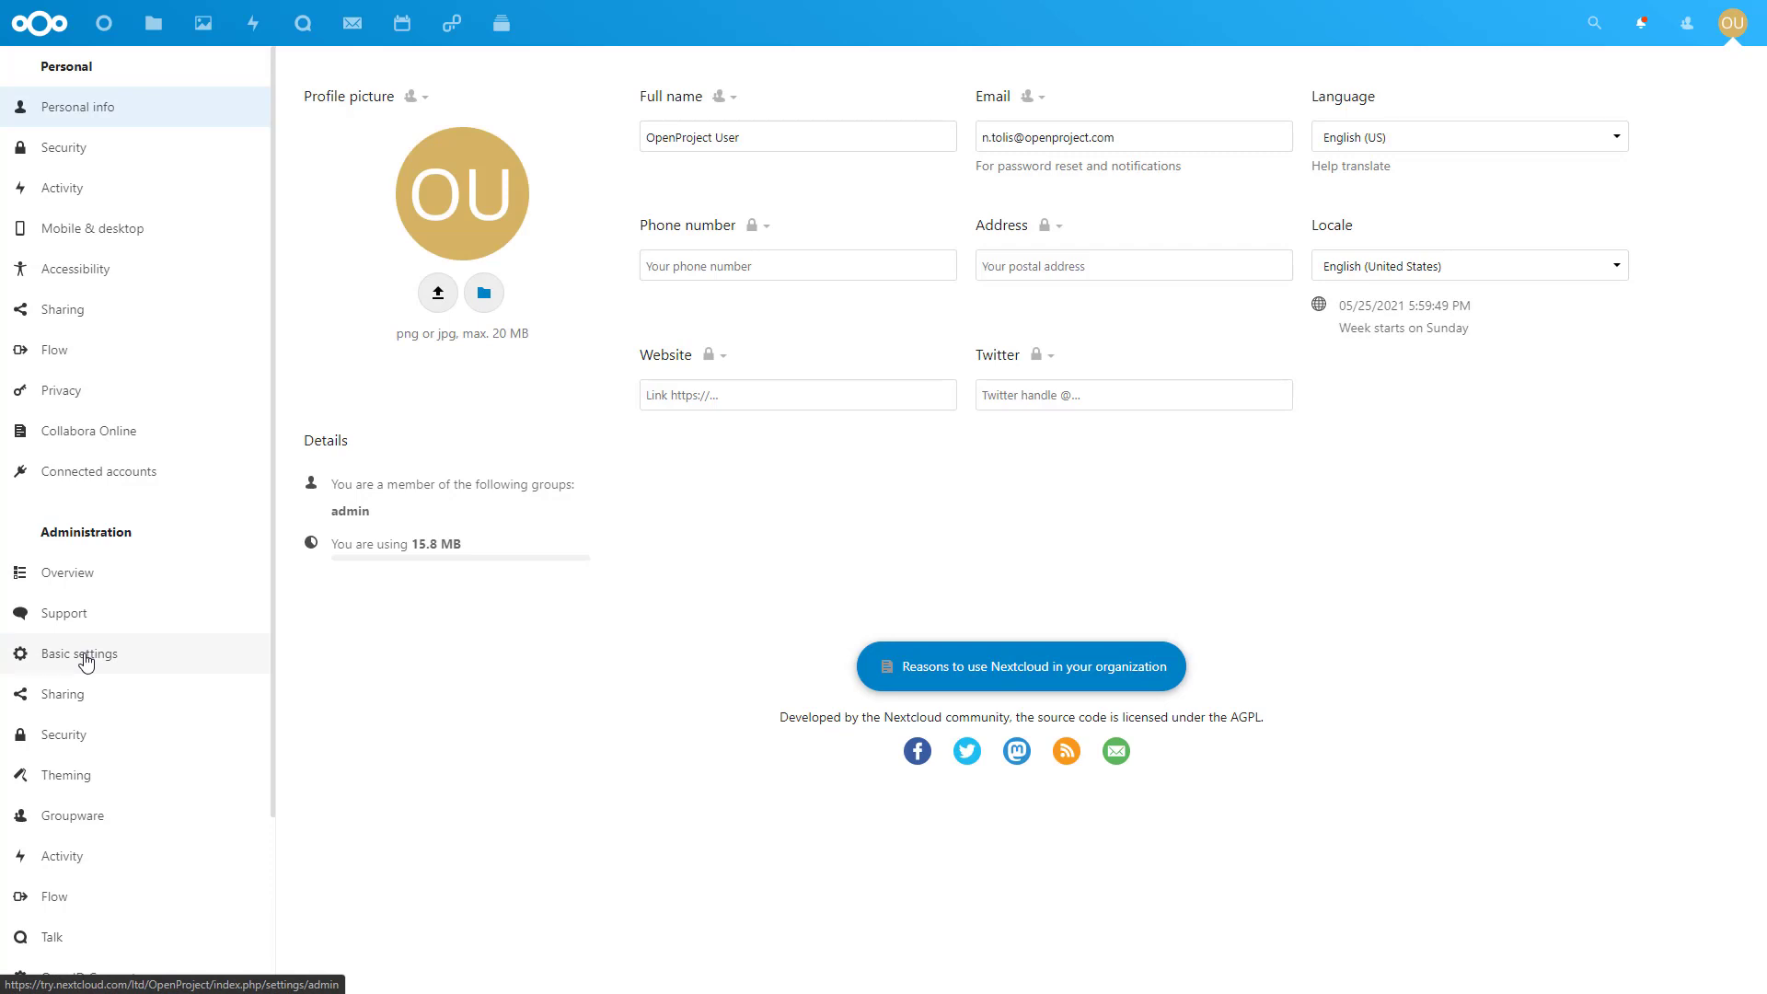
left_click(79, 654)
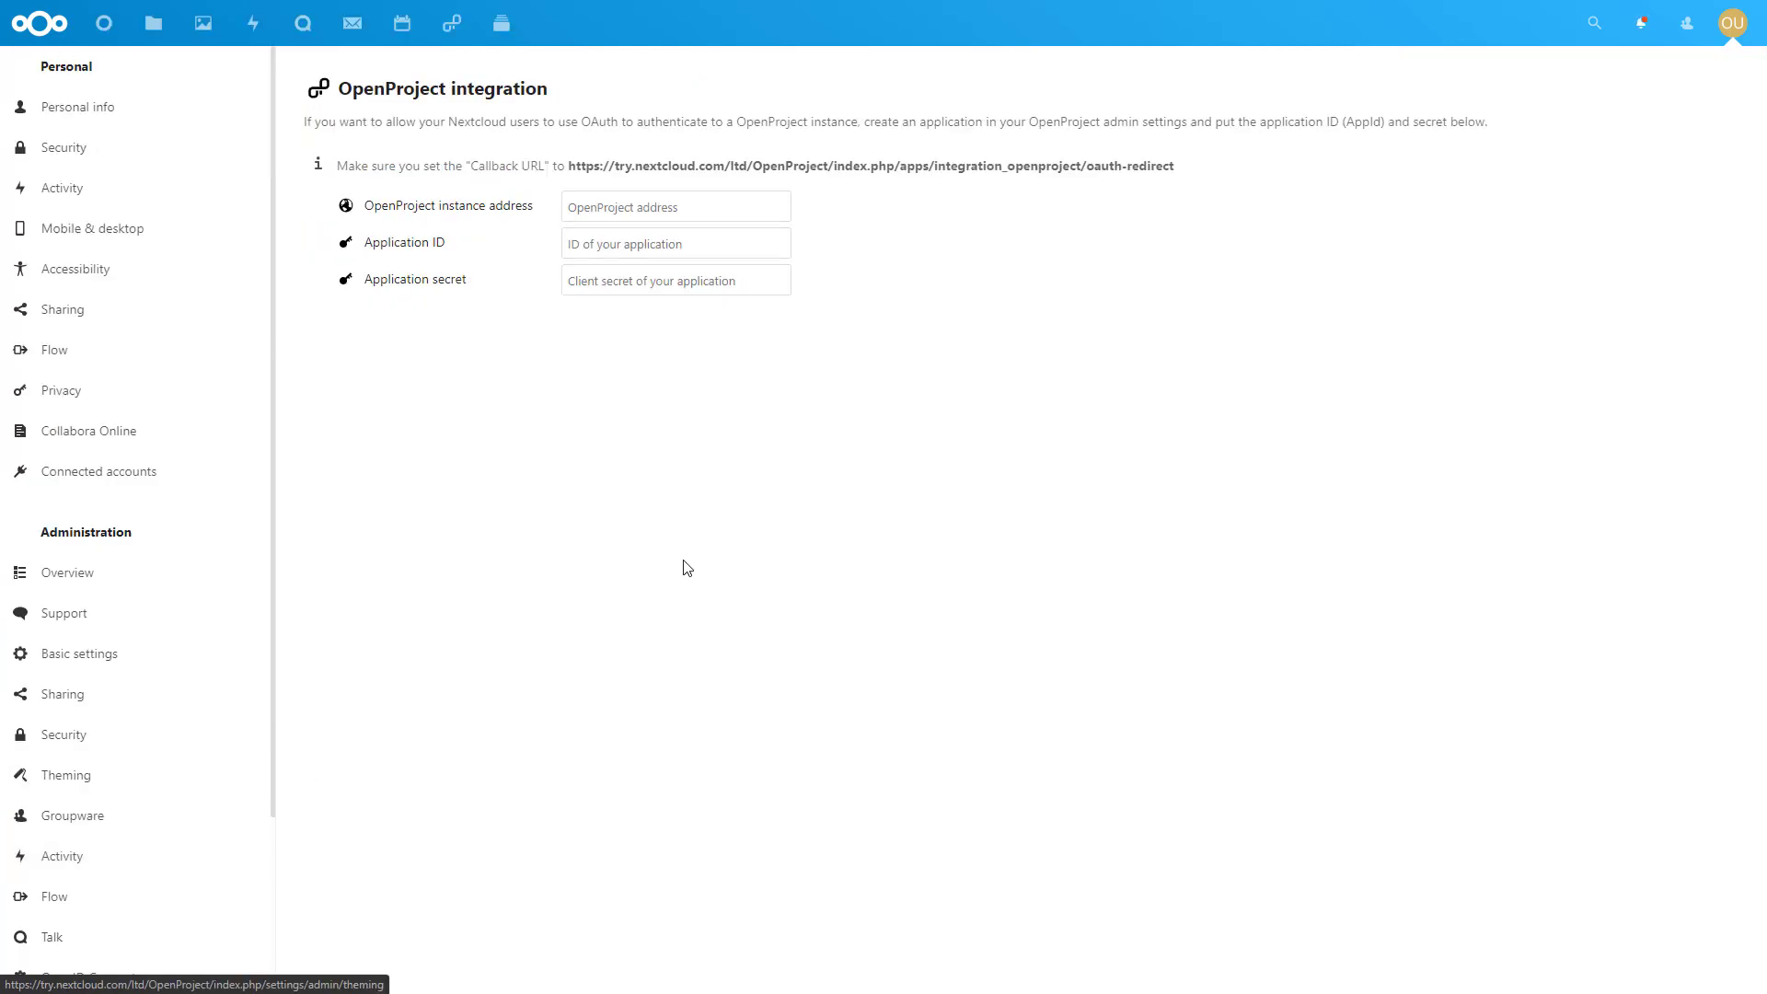
mouse_move(732, 537)
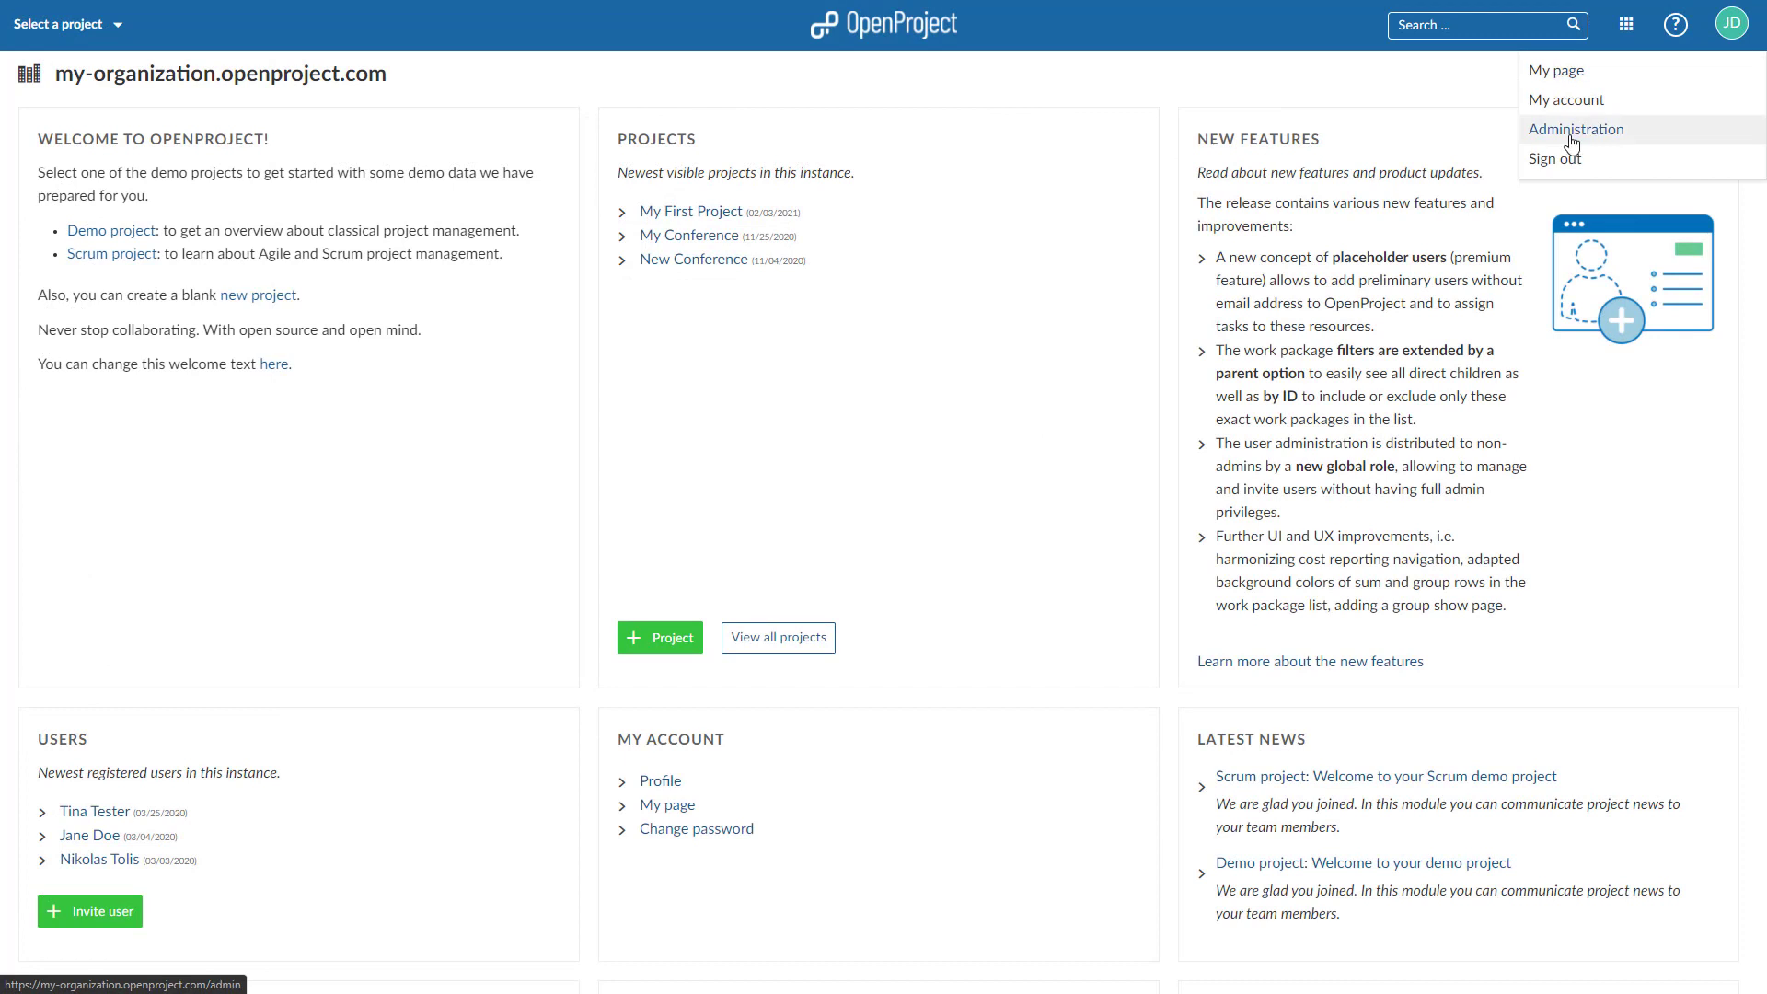
Open the new OAuth application form in OpenProject administration
left_click(1575, 129)
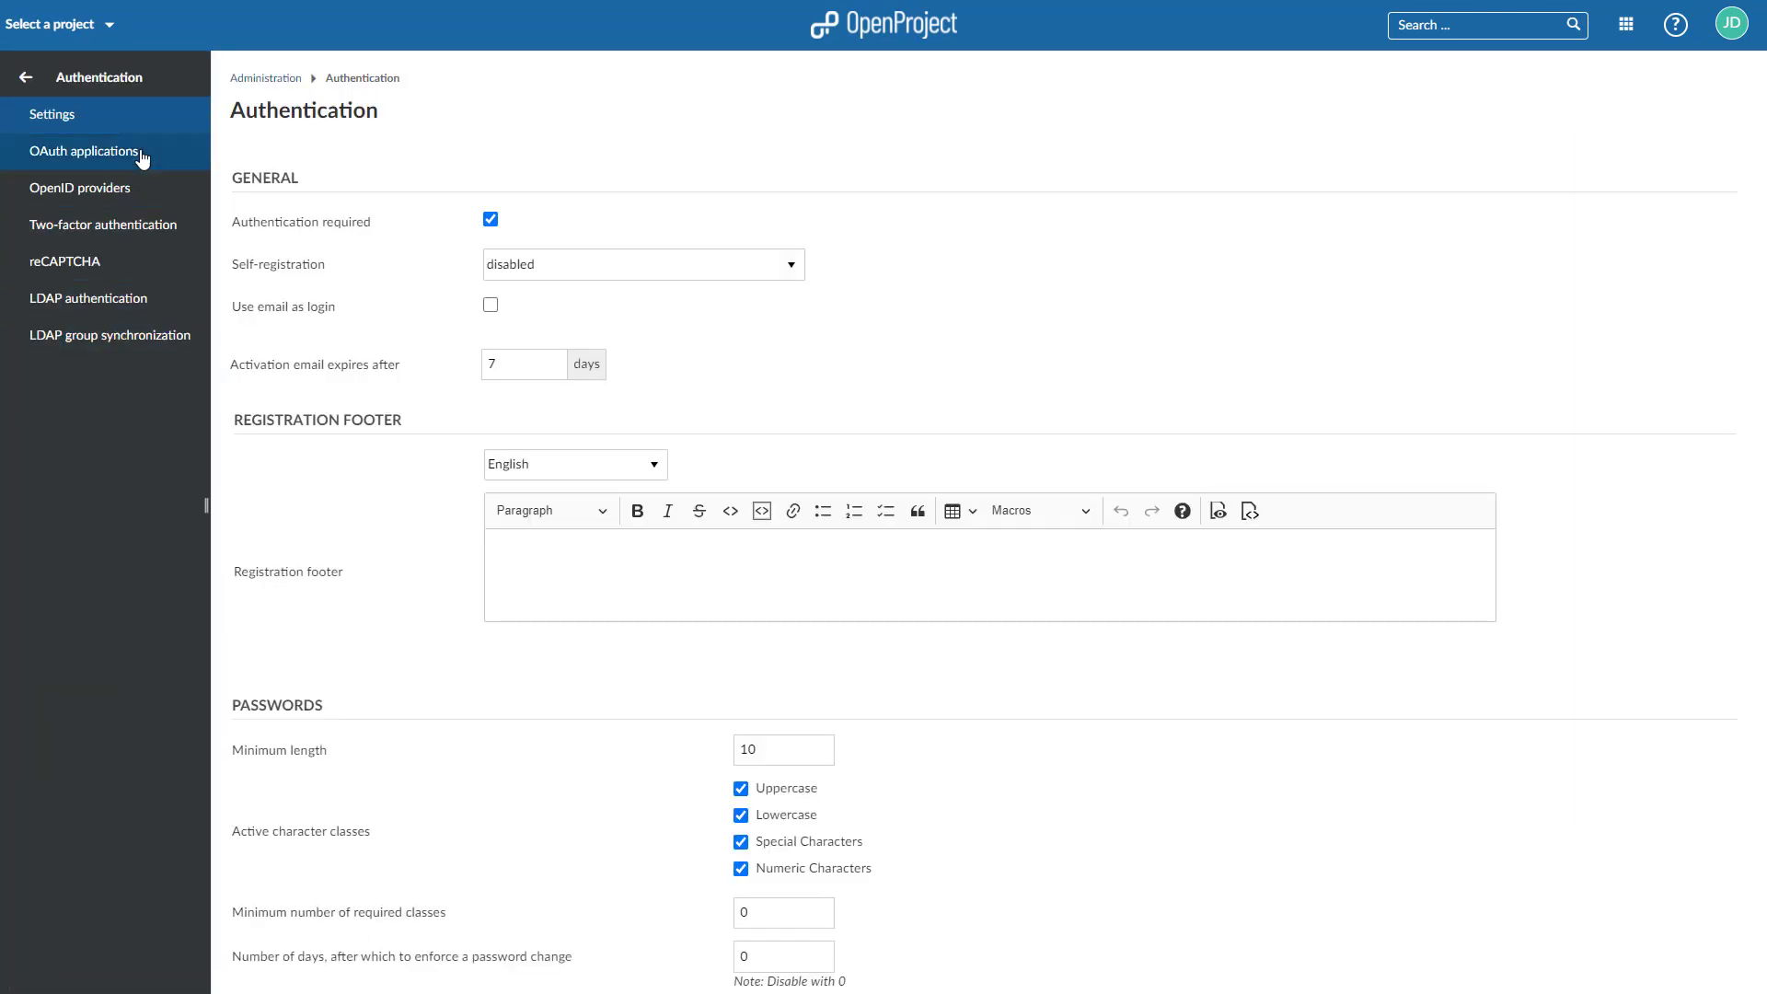
left_click(82, 151)
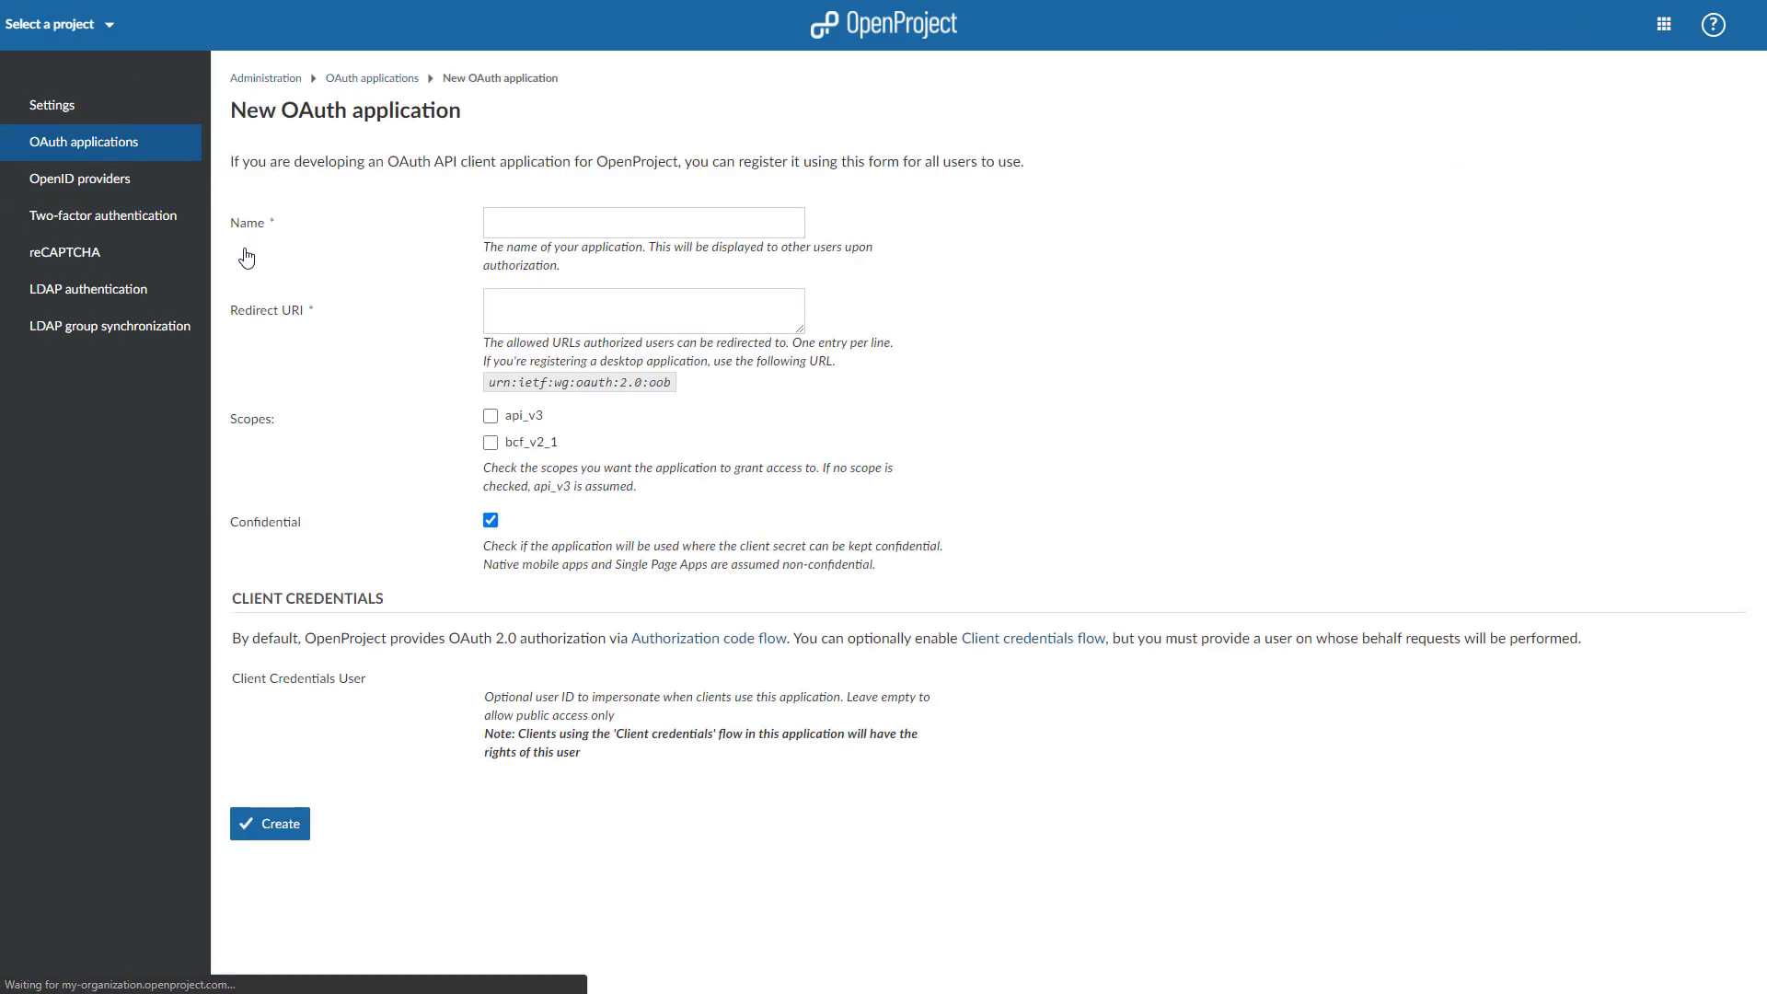